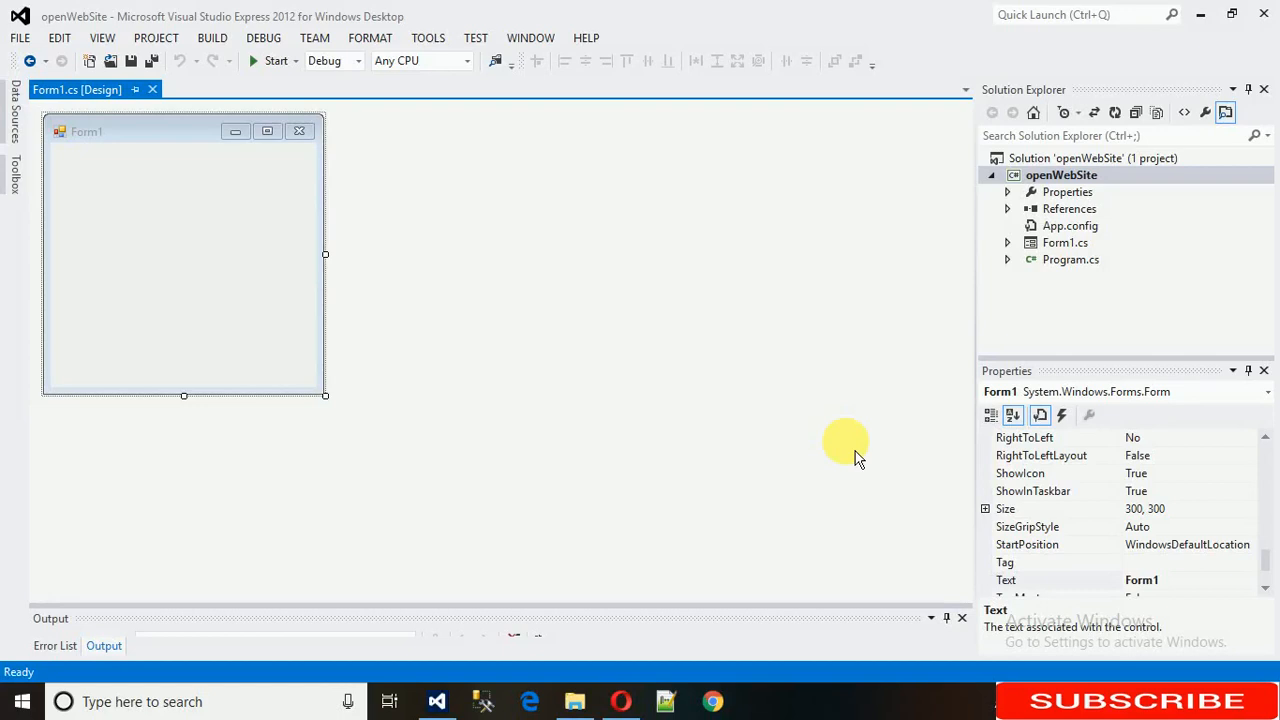
mouse_move(576, 362)
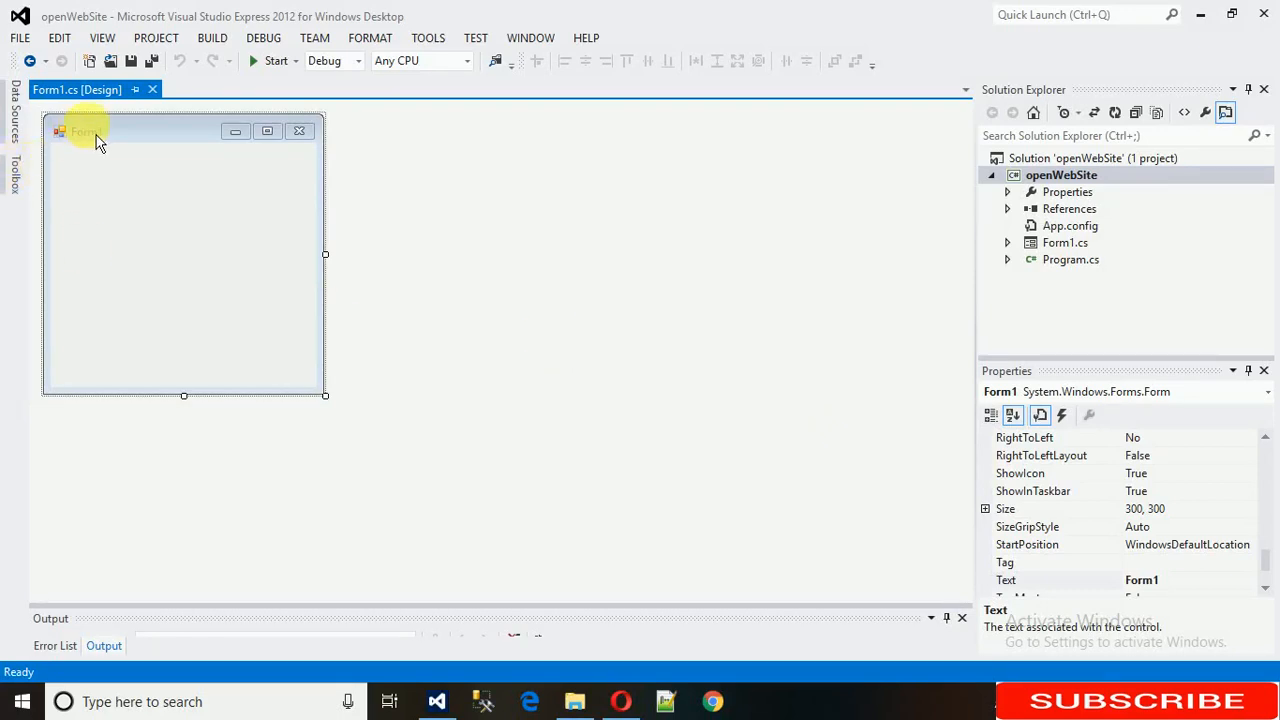
Step: Place a Button on Form1 captioned Next and position it toward the lower middle
left_click(14, 192)
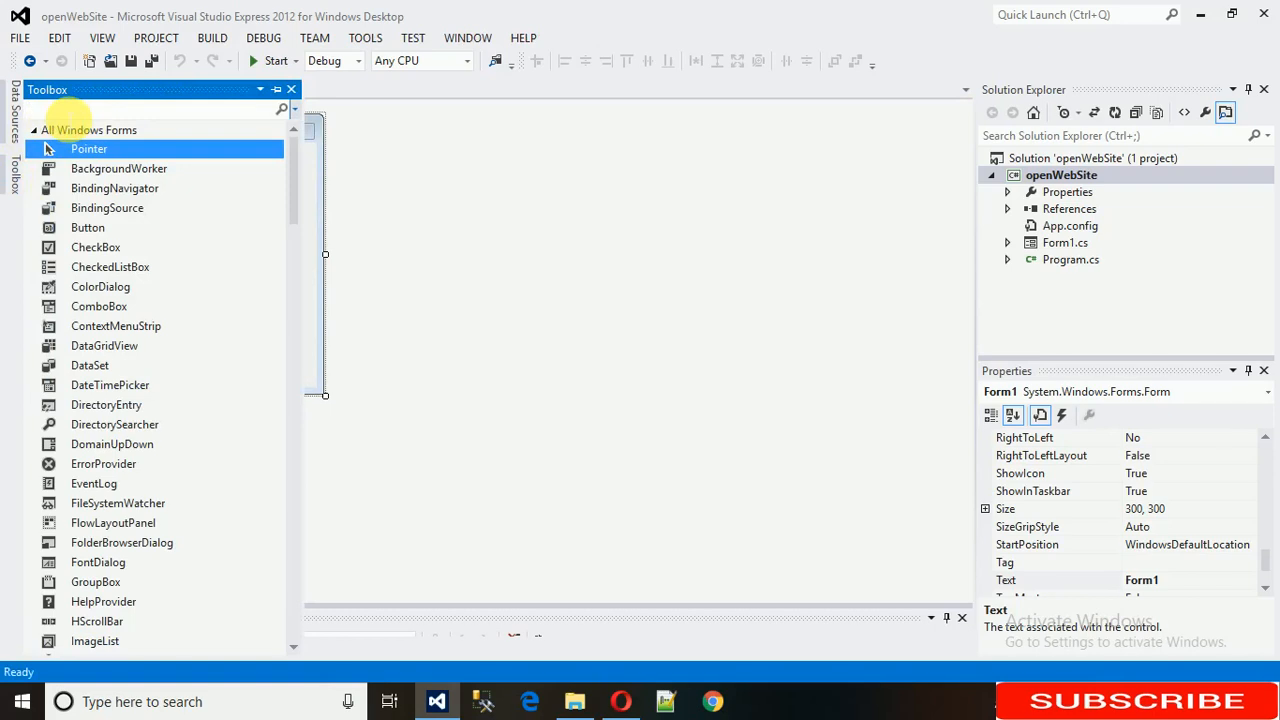
type("button1")
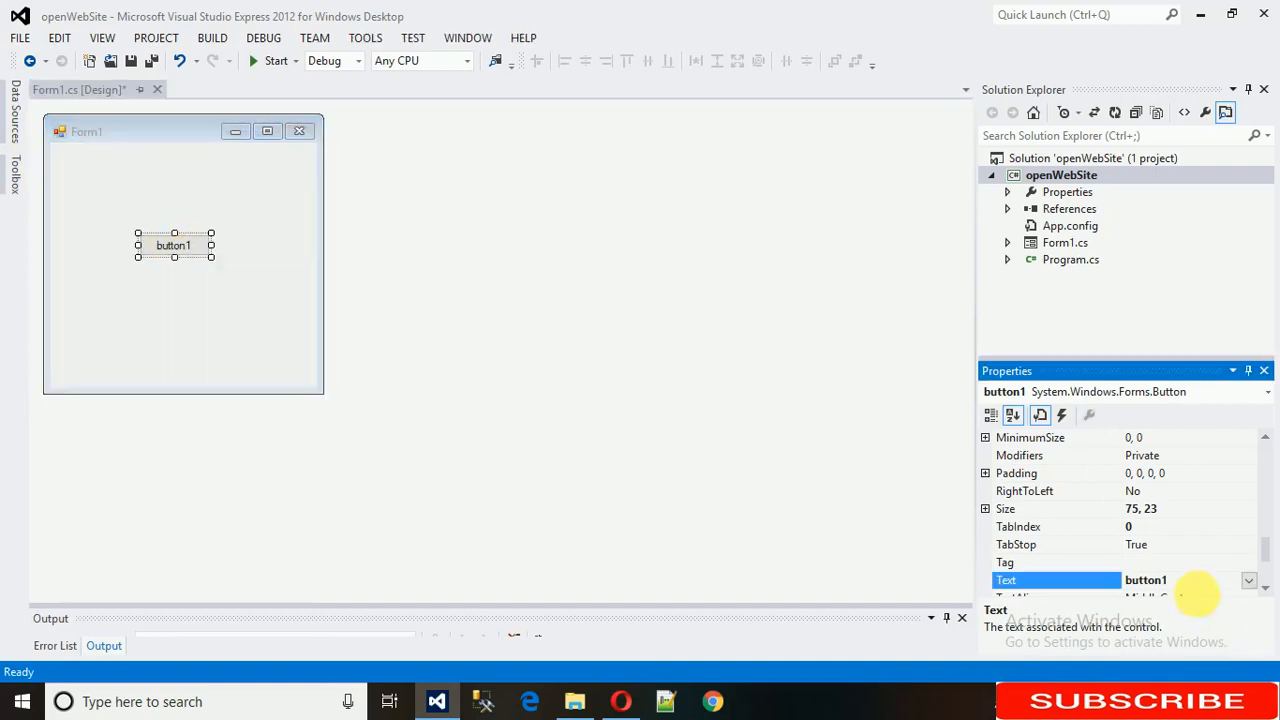
type("Next")
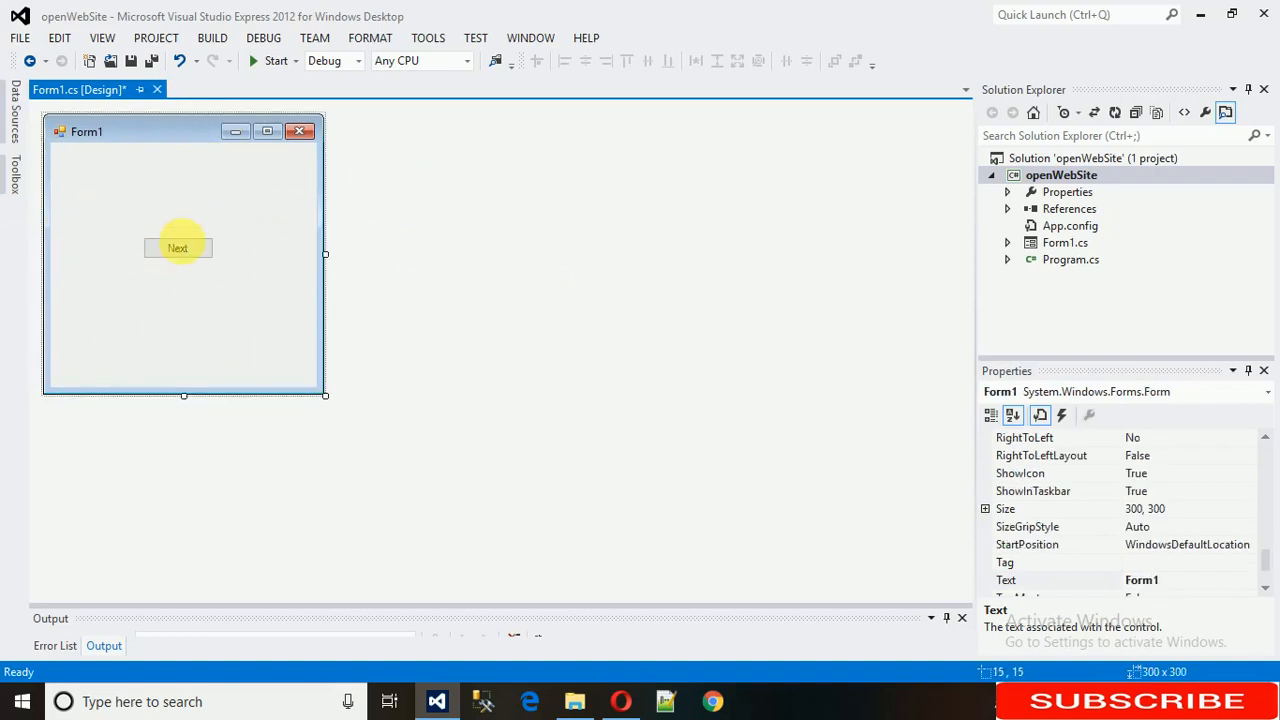
left_click_drag(178, 248, 174, 288)
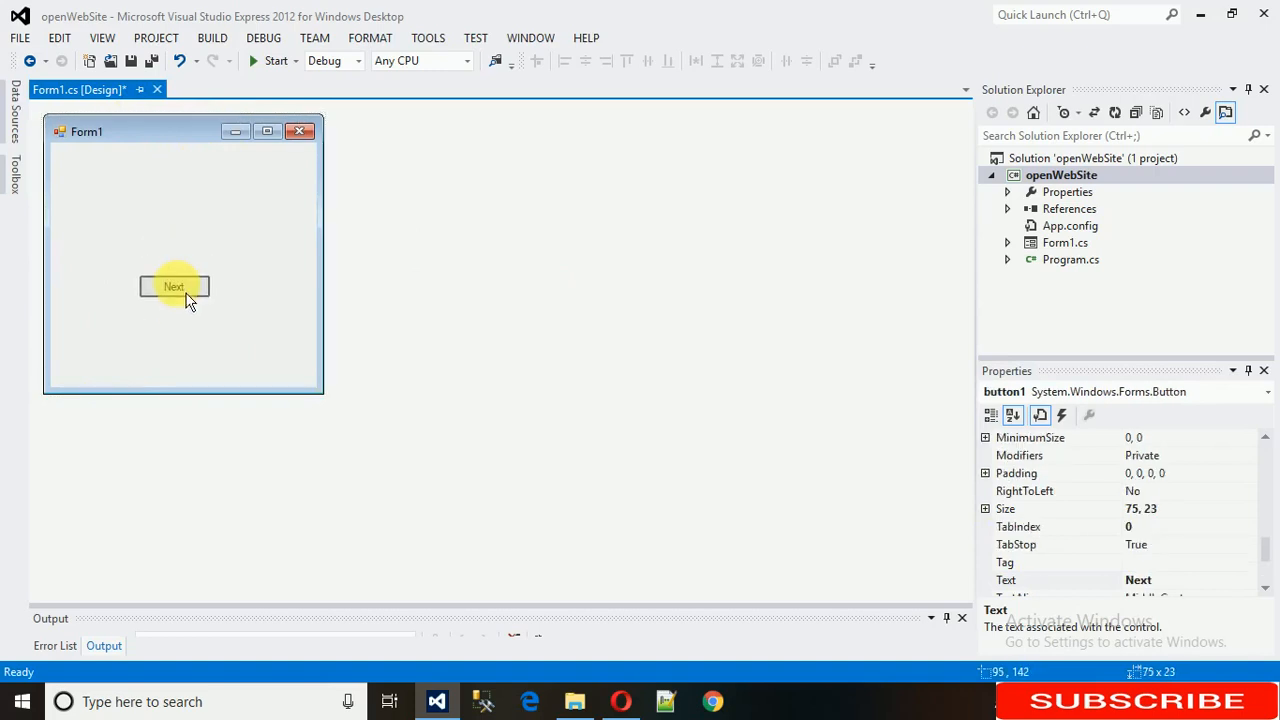
left_click_drag(174, 288, 180, 250)
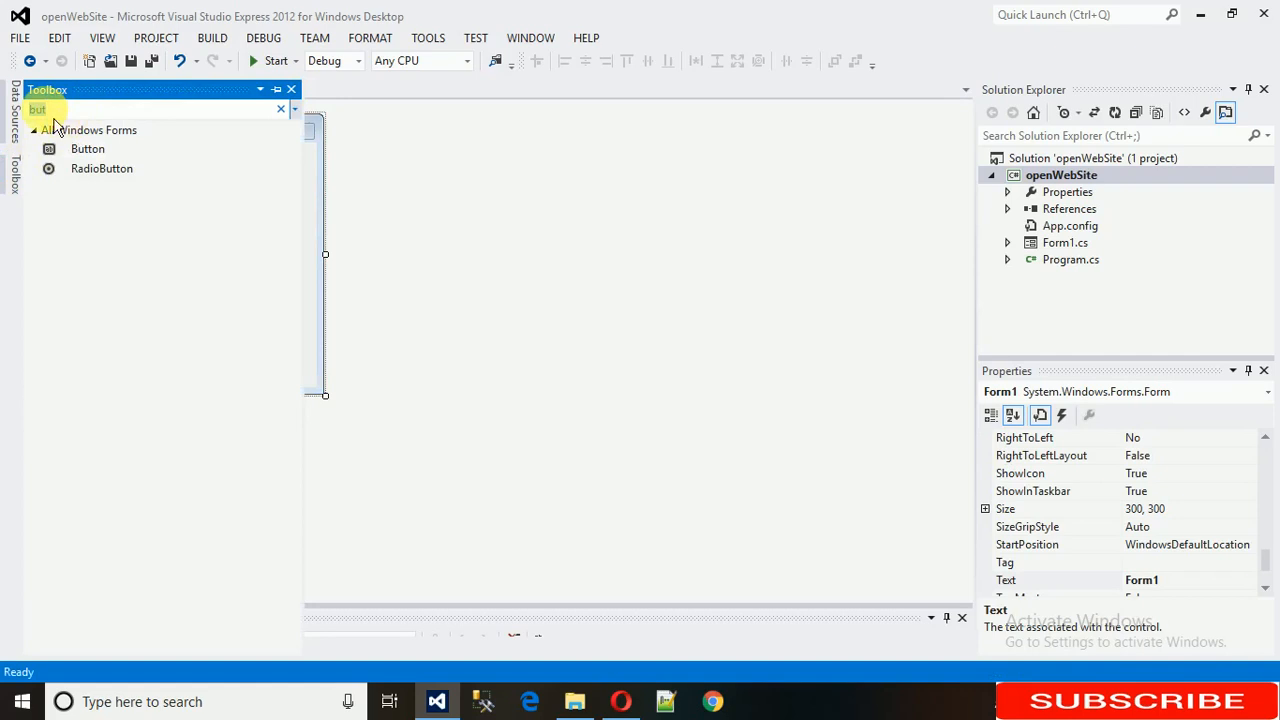
Step: Place a DataGridView above the Next button and create an empty button1_Click handler
type("gr")
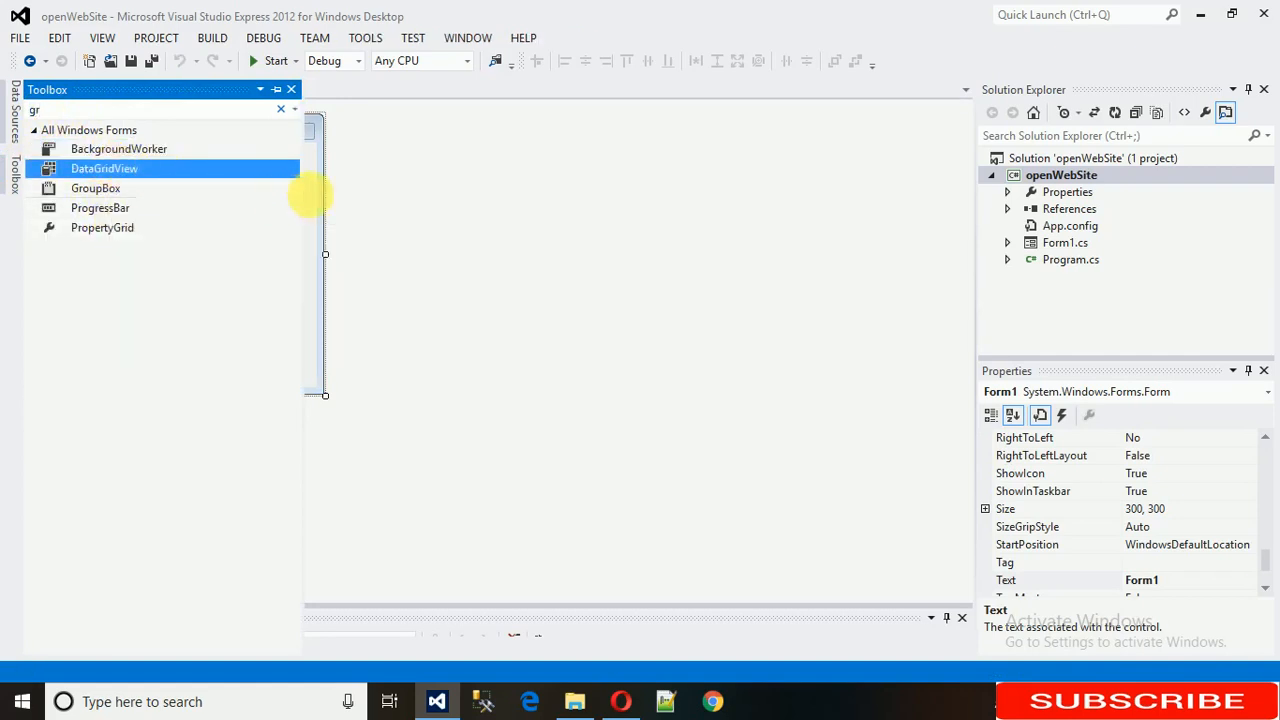
left_click_drag(104, 168, 160, 256)
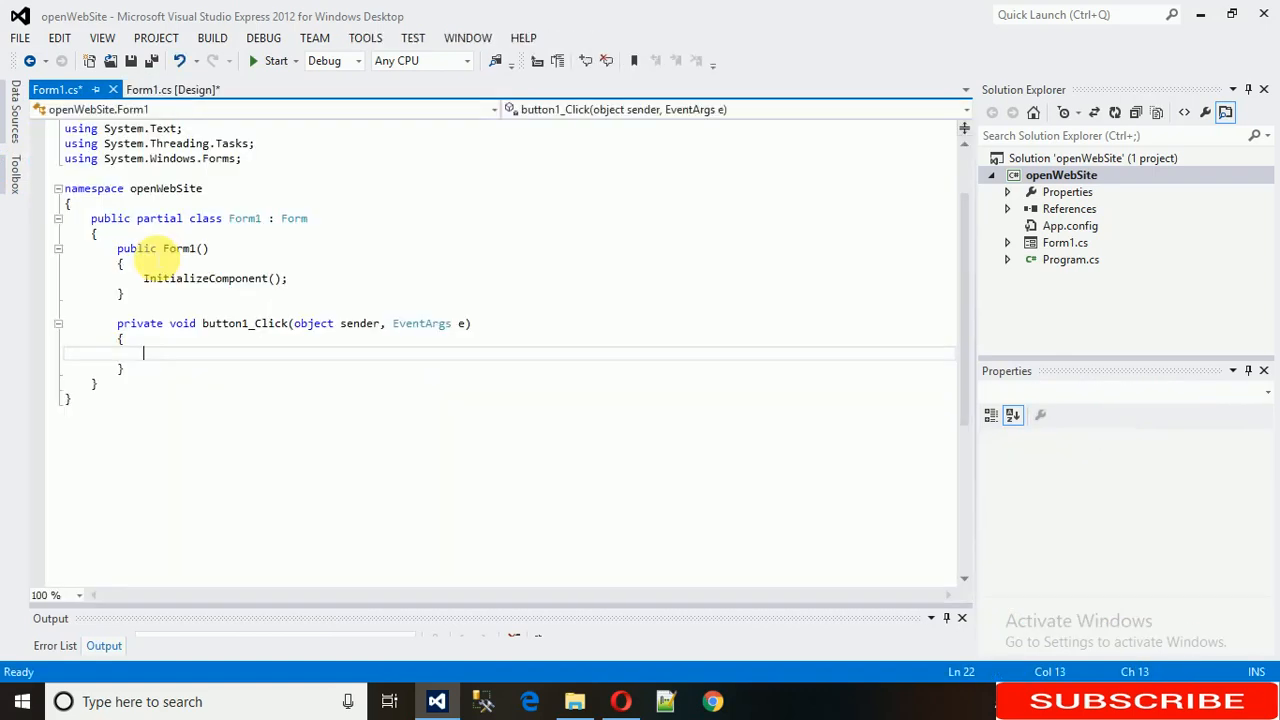
left_click(174, 88)
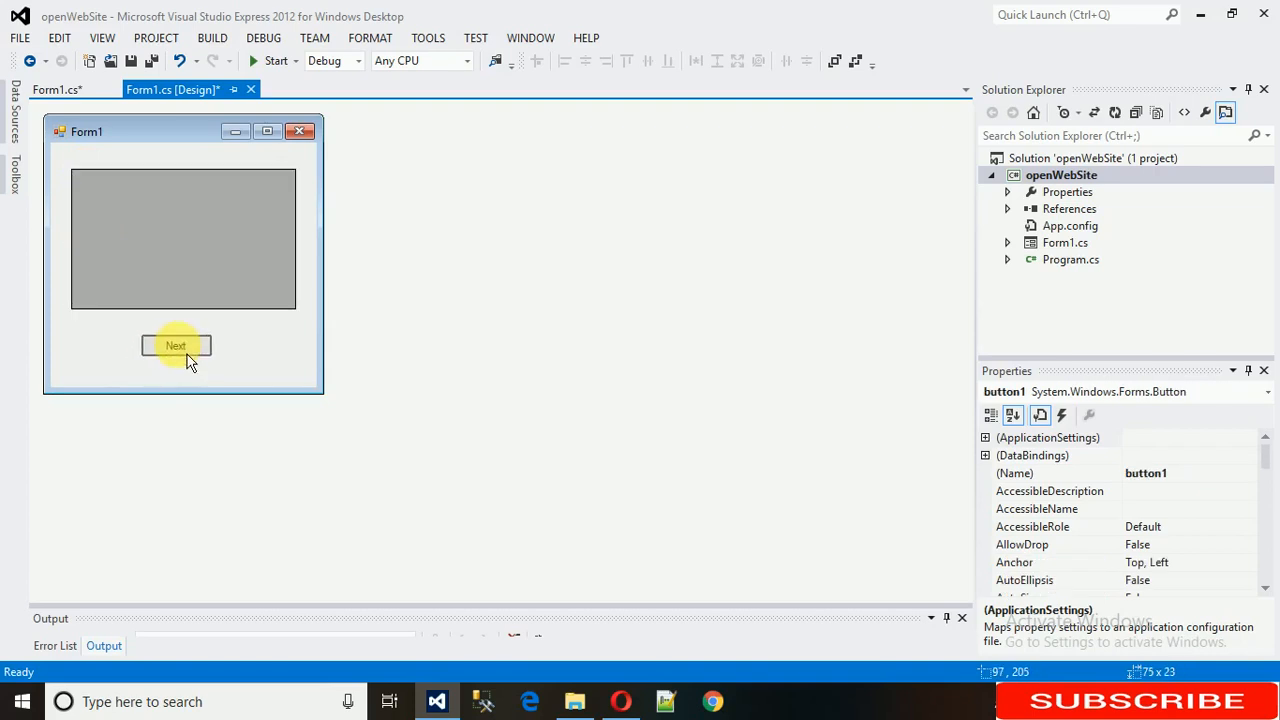
Step: Add a new Windows Form named Form2.cs to the openWebSite project
left_click(1060, 176)
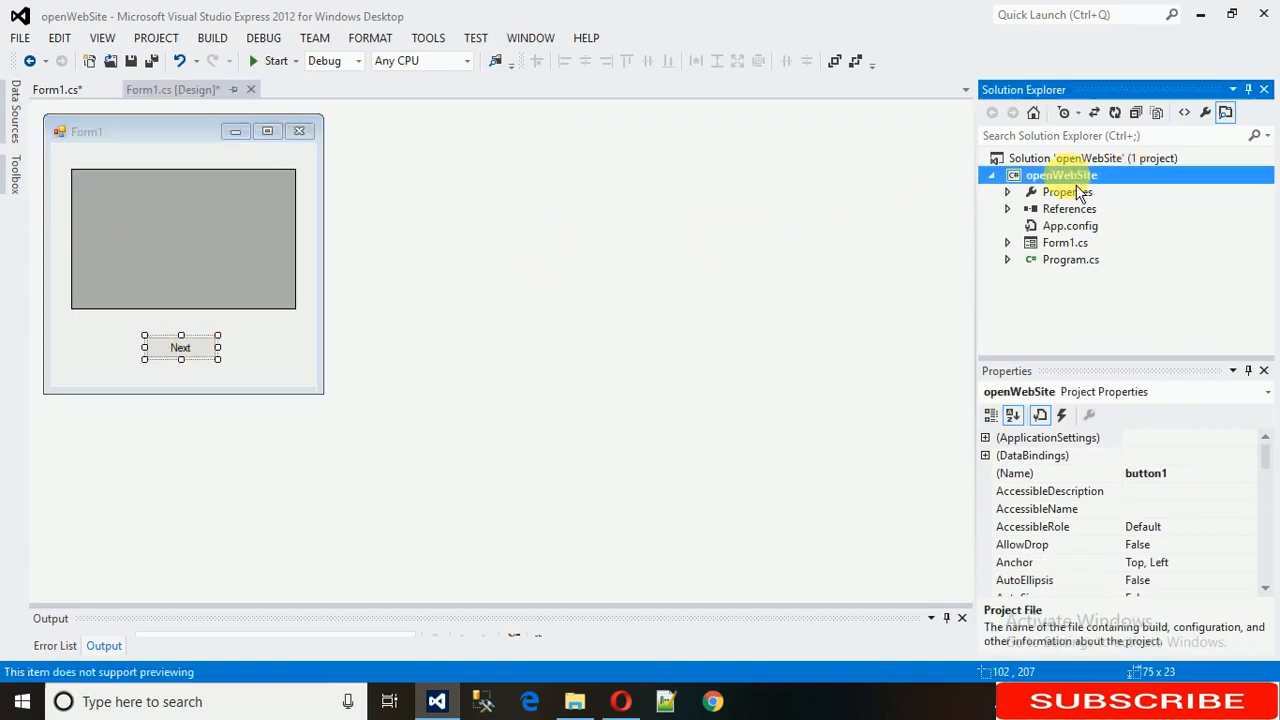
right_click(1060, 176)
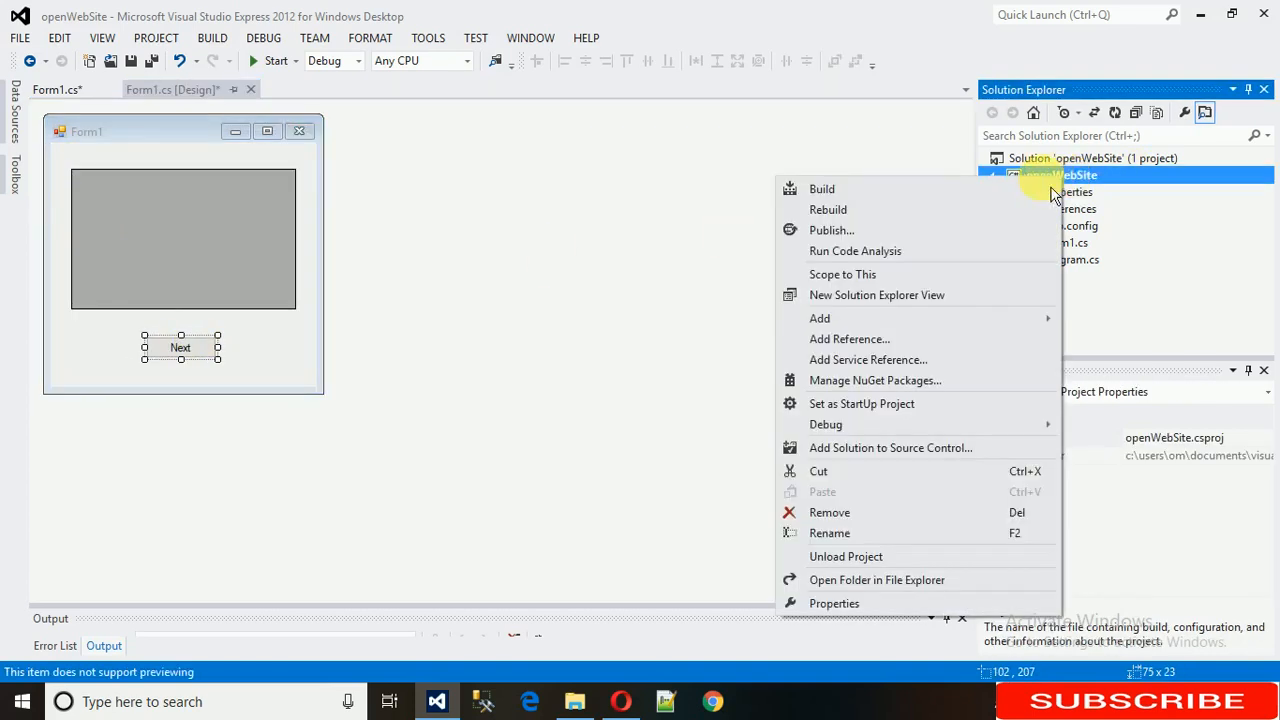
left_click(820, 318)
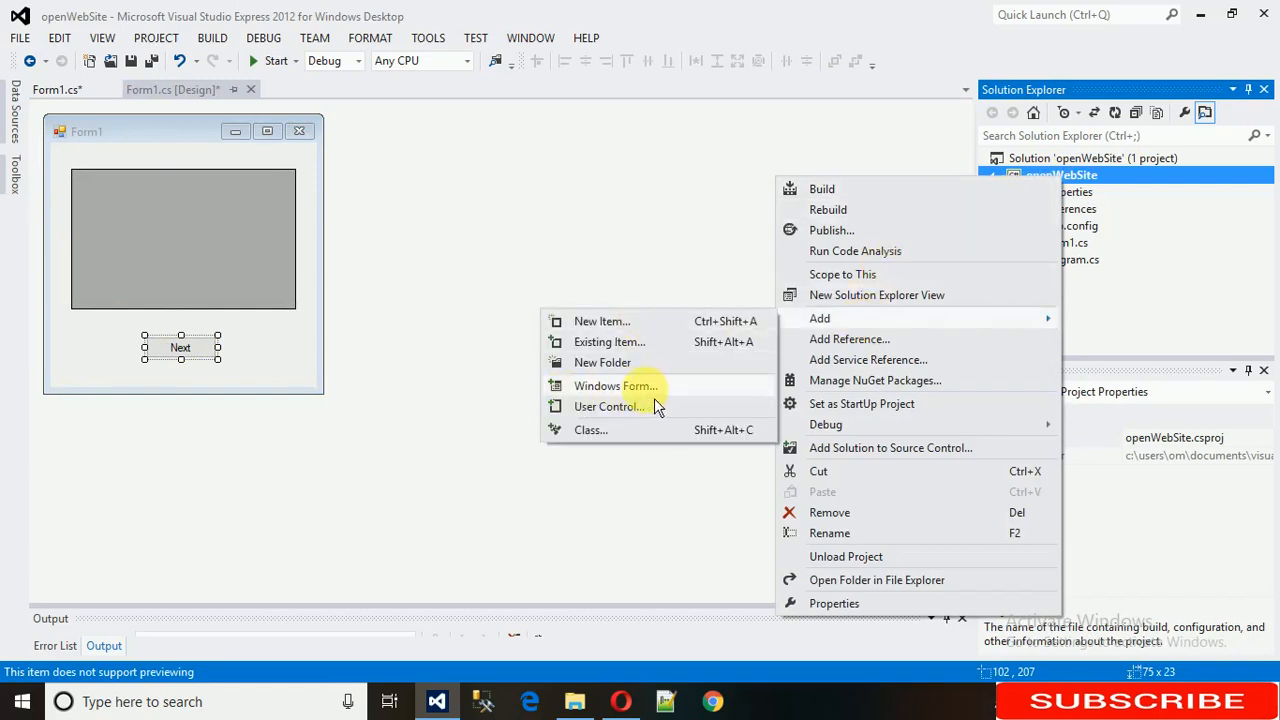
left_click(616, 384)
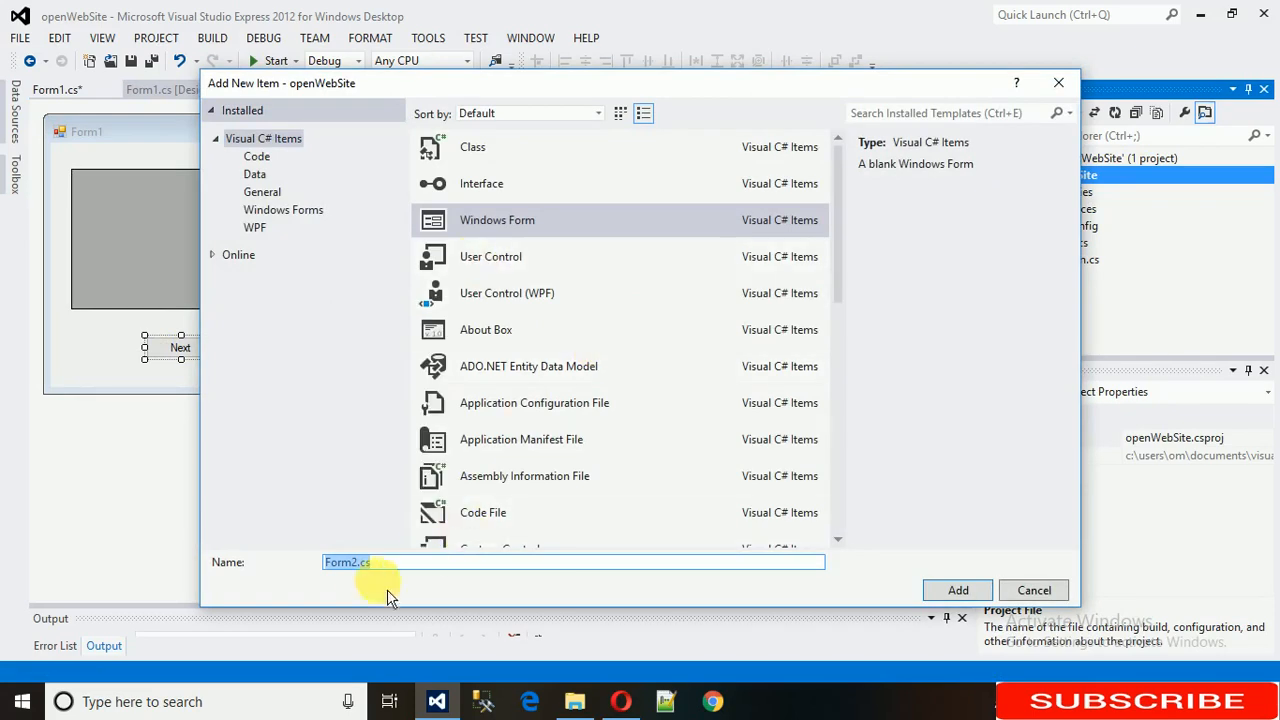
mouse_move(956, 590)
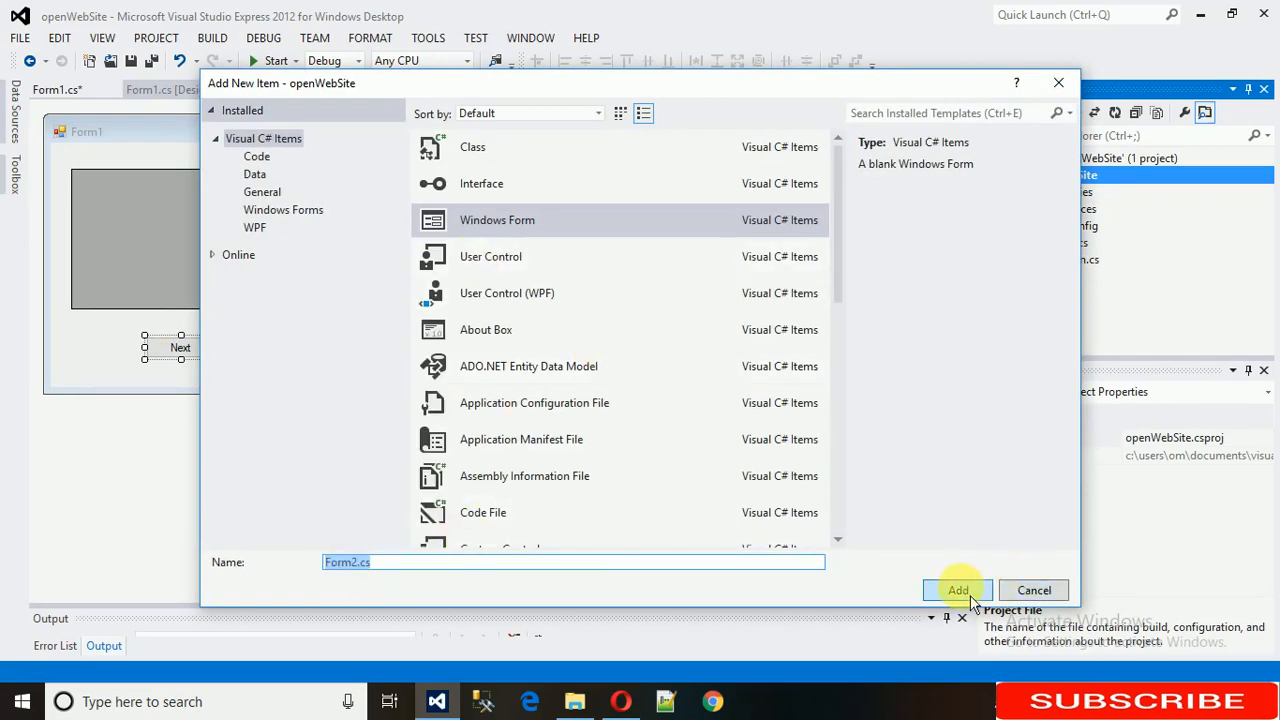
left_click(956, 590)
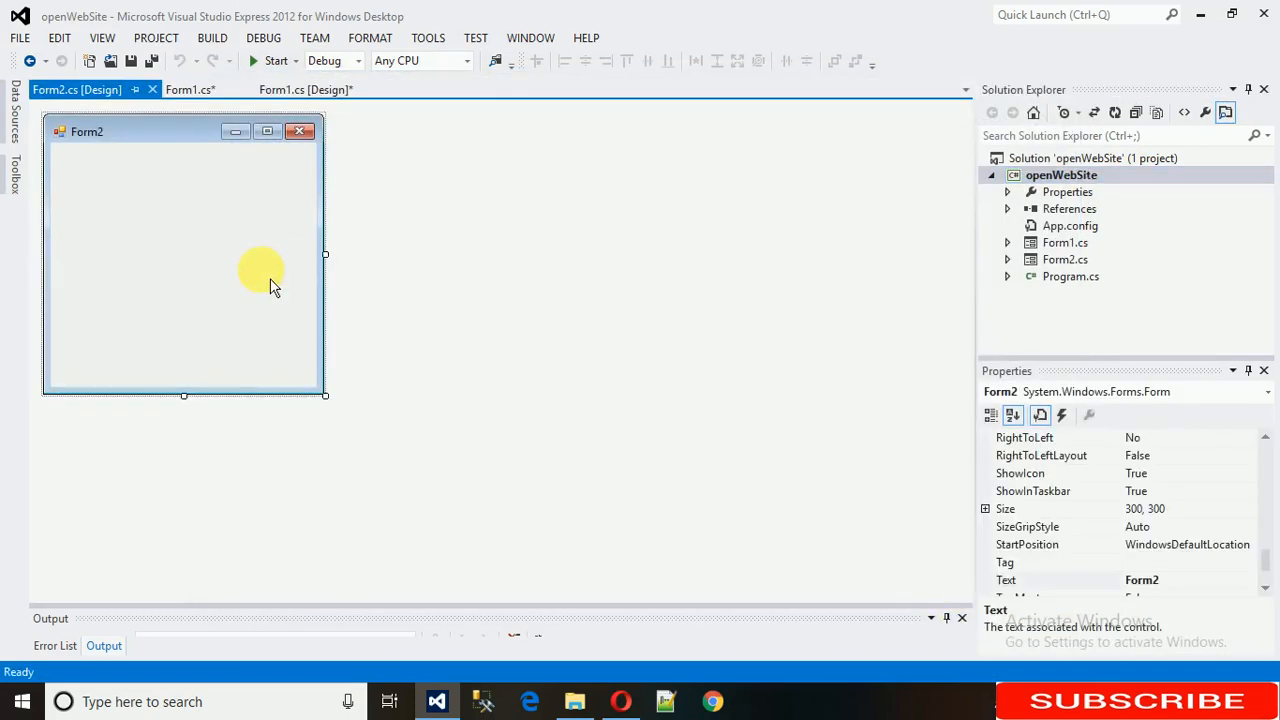
Step: Place a ListBox on Form2 with a Label reading label1 above it
left_click(16, 190)
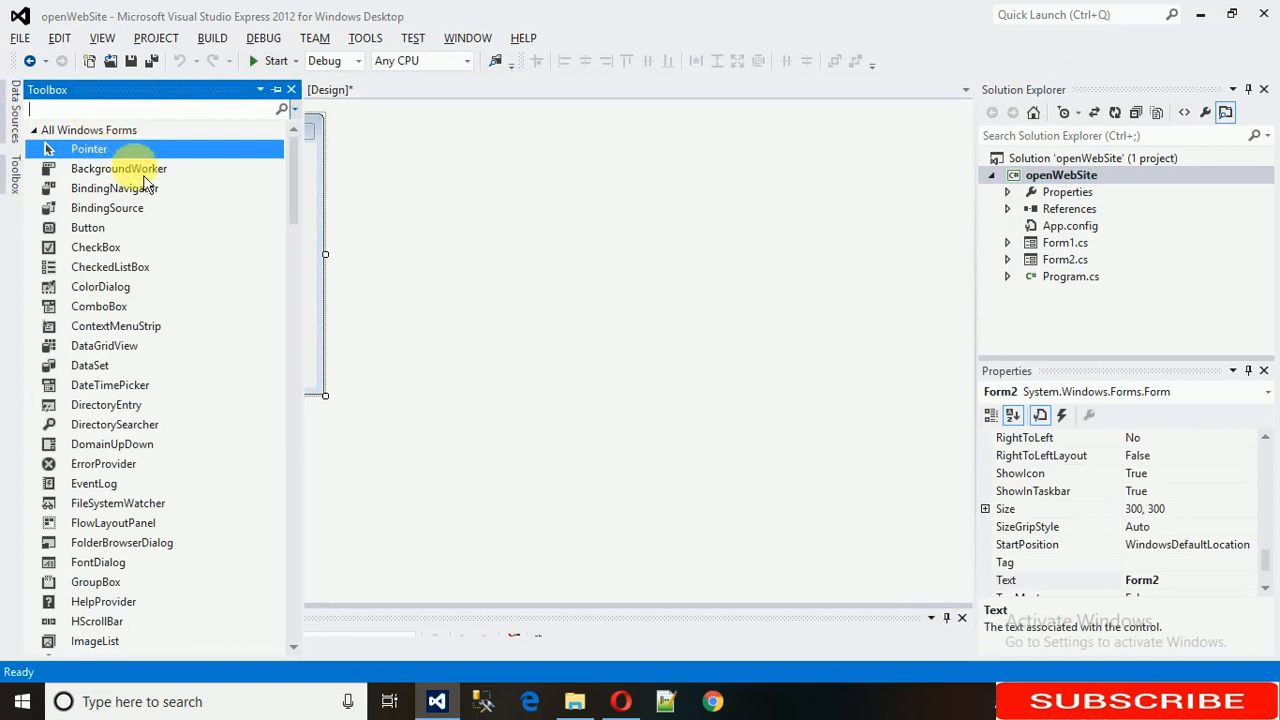
scroll("down", 3)
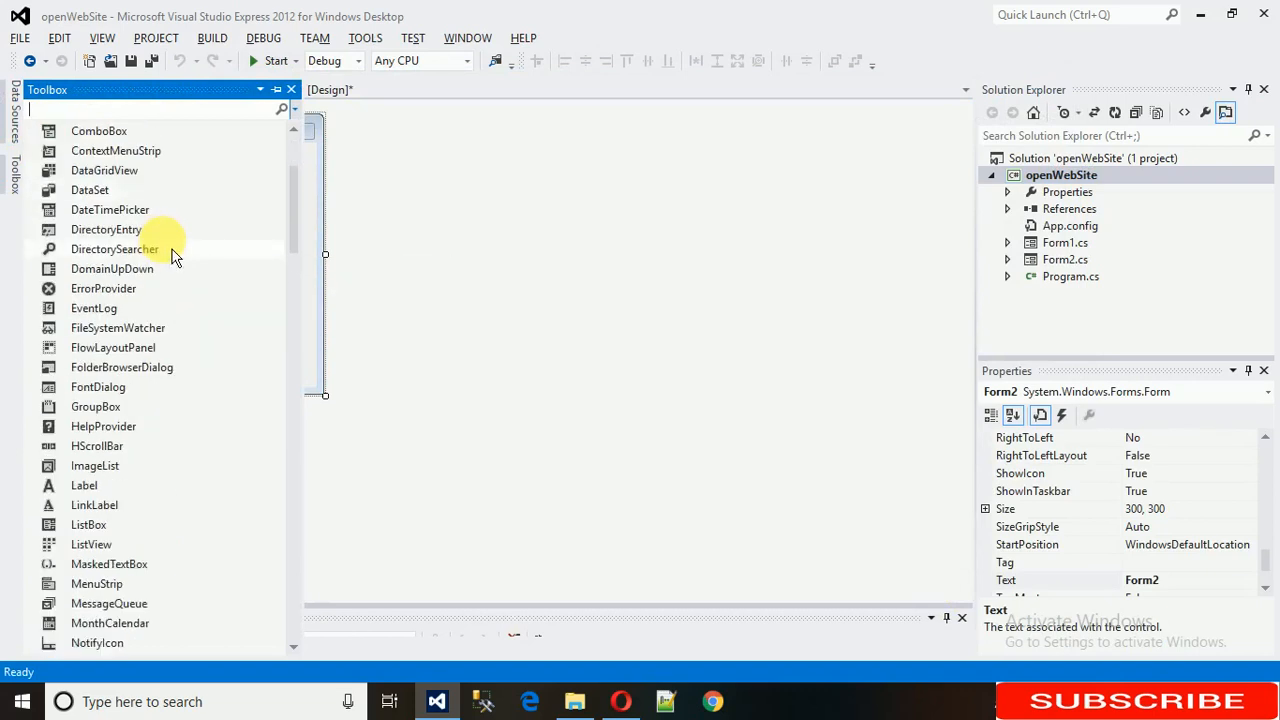
scroll("down", 3)
type("ba")
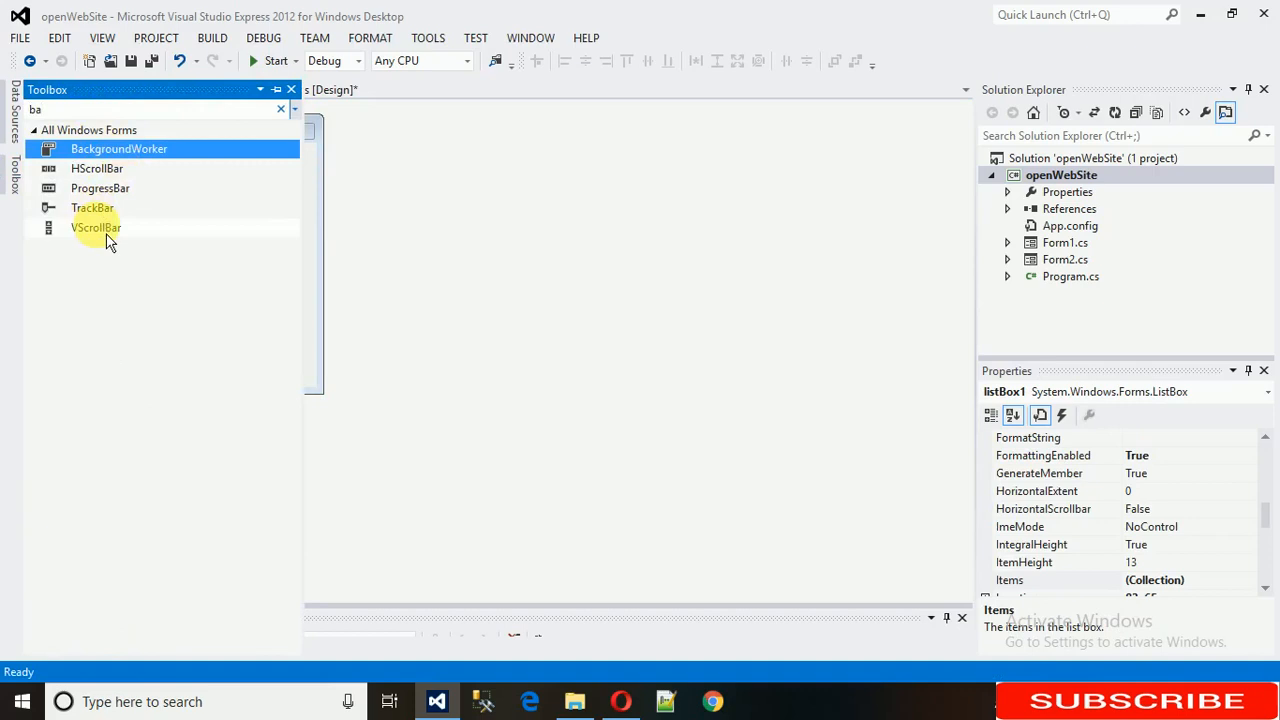
type("la")
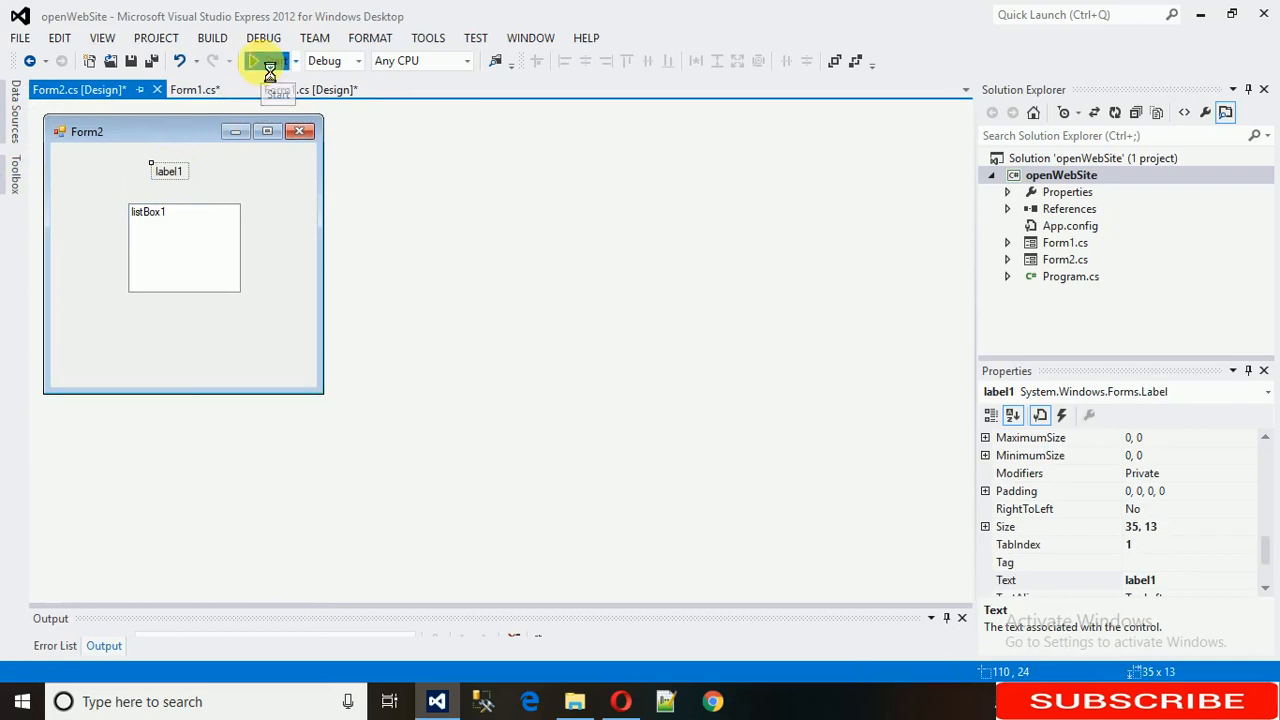
Step: Run the app to view Form1, close the test window and return to the designer
left_click(260, 62)
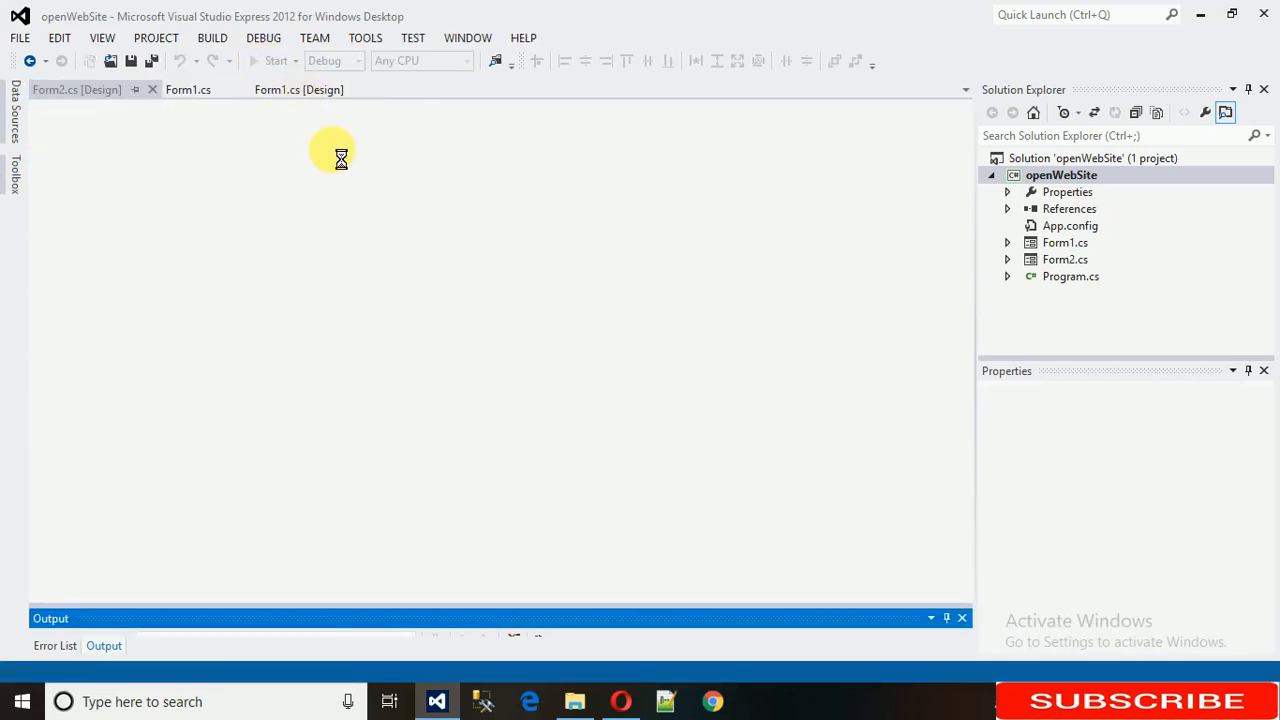
left_click(276, 60)
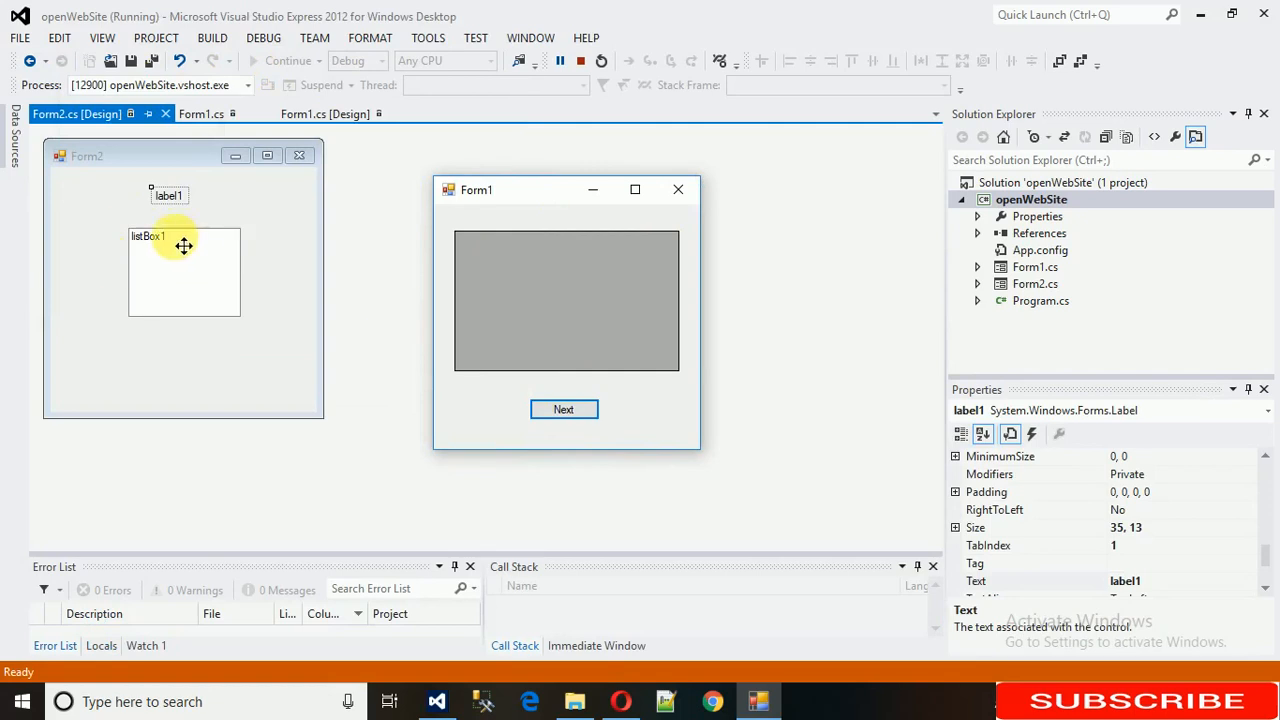
left_click(560, 60)
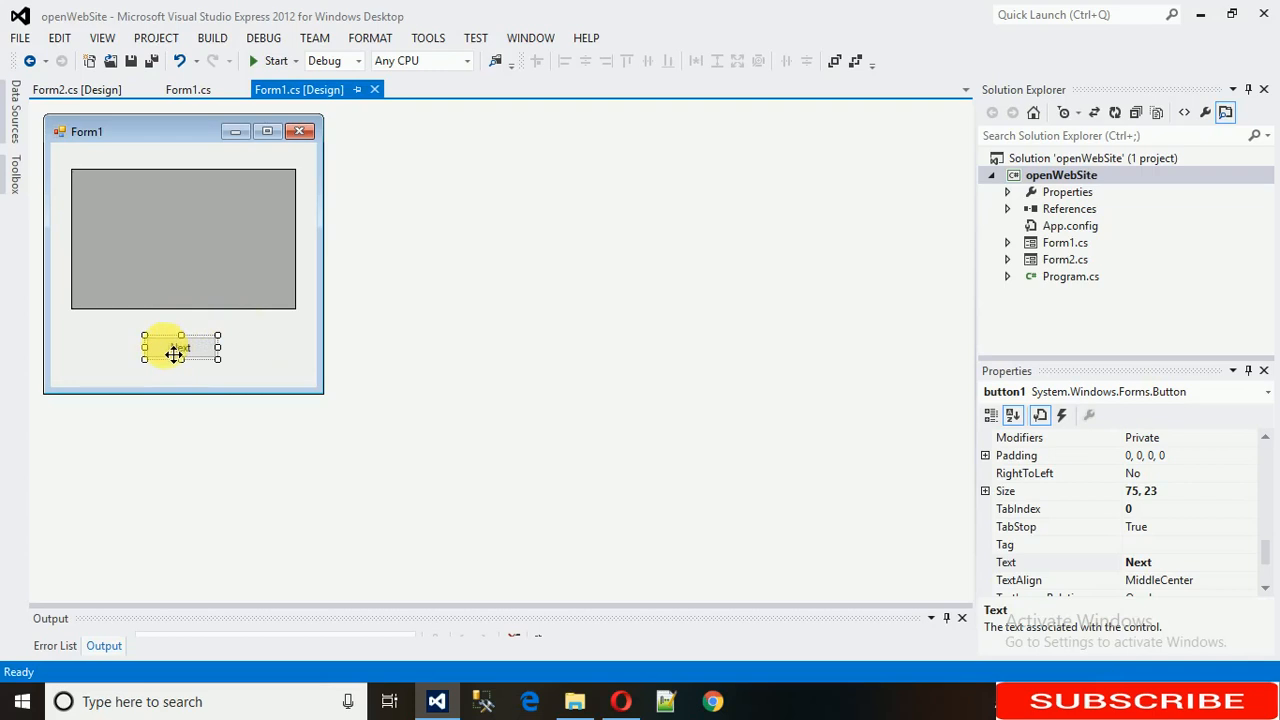
Step: Add this.Hide(); inside the Next button's click handler and start a test run
double_click(180, 348)
type("this")
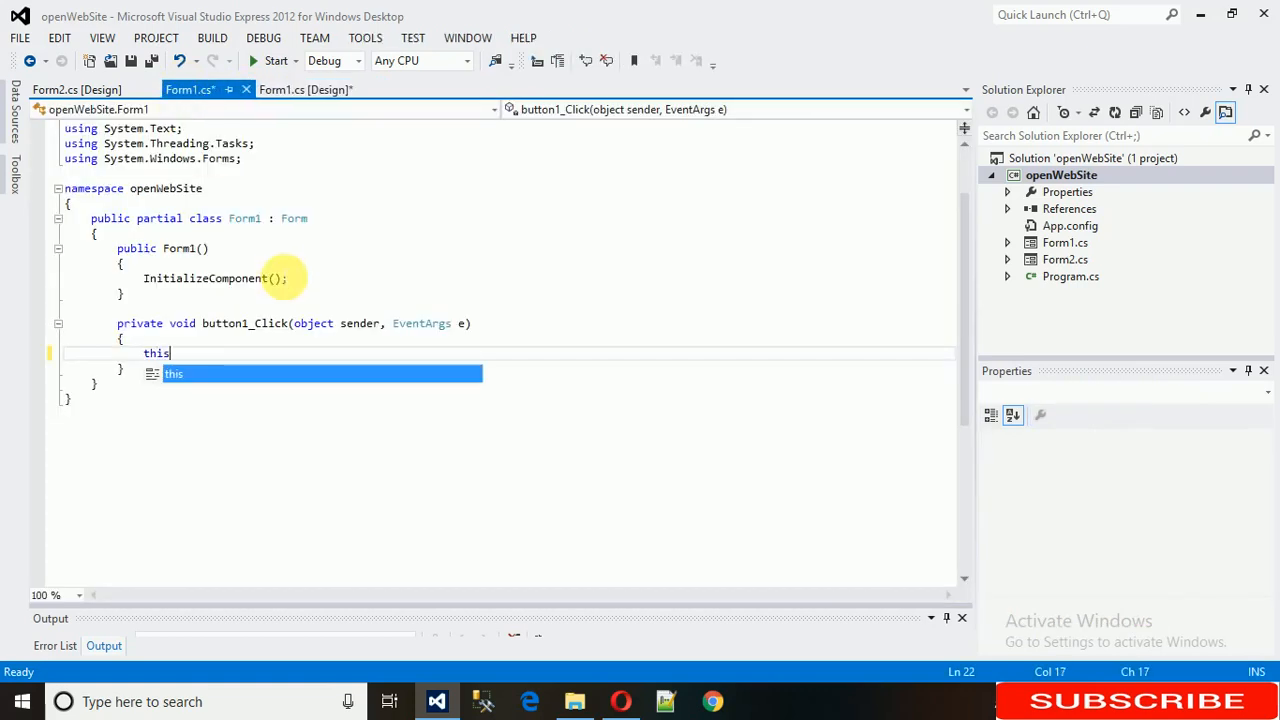
type(".hid")
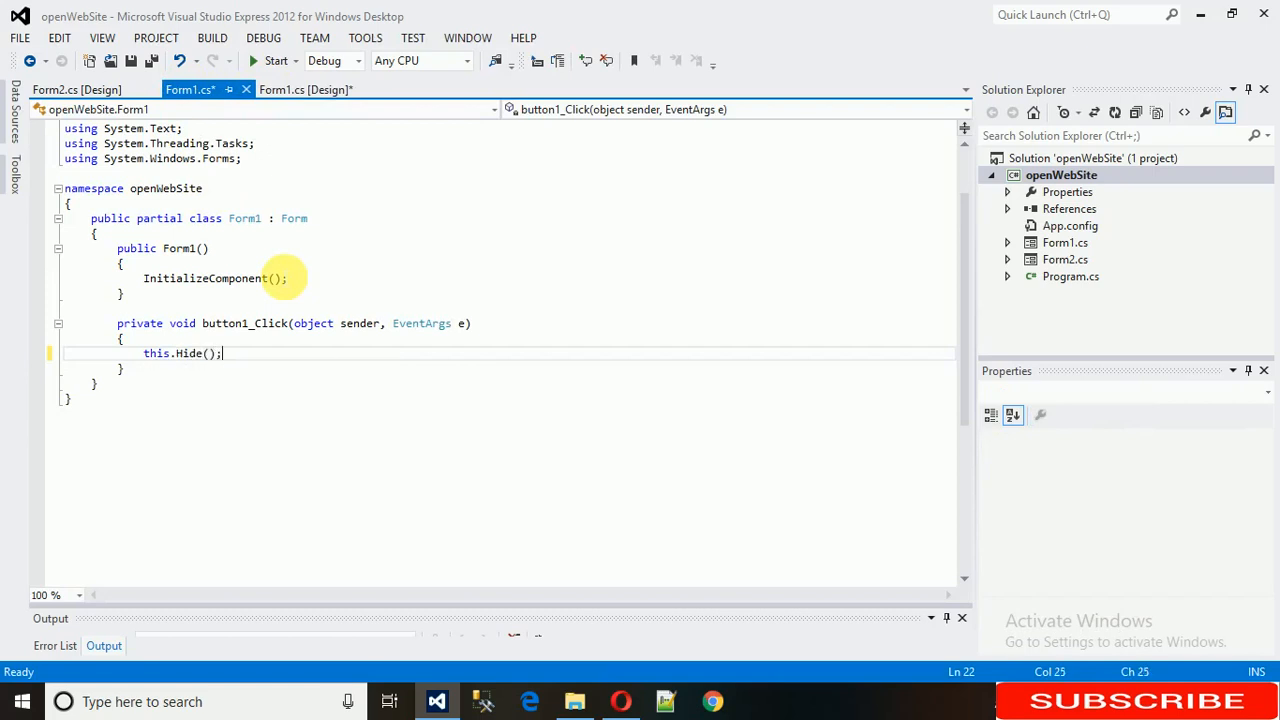
left_click(270, 60)
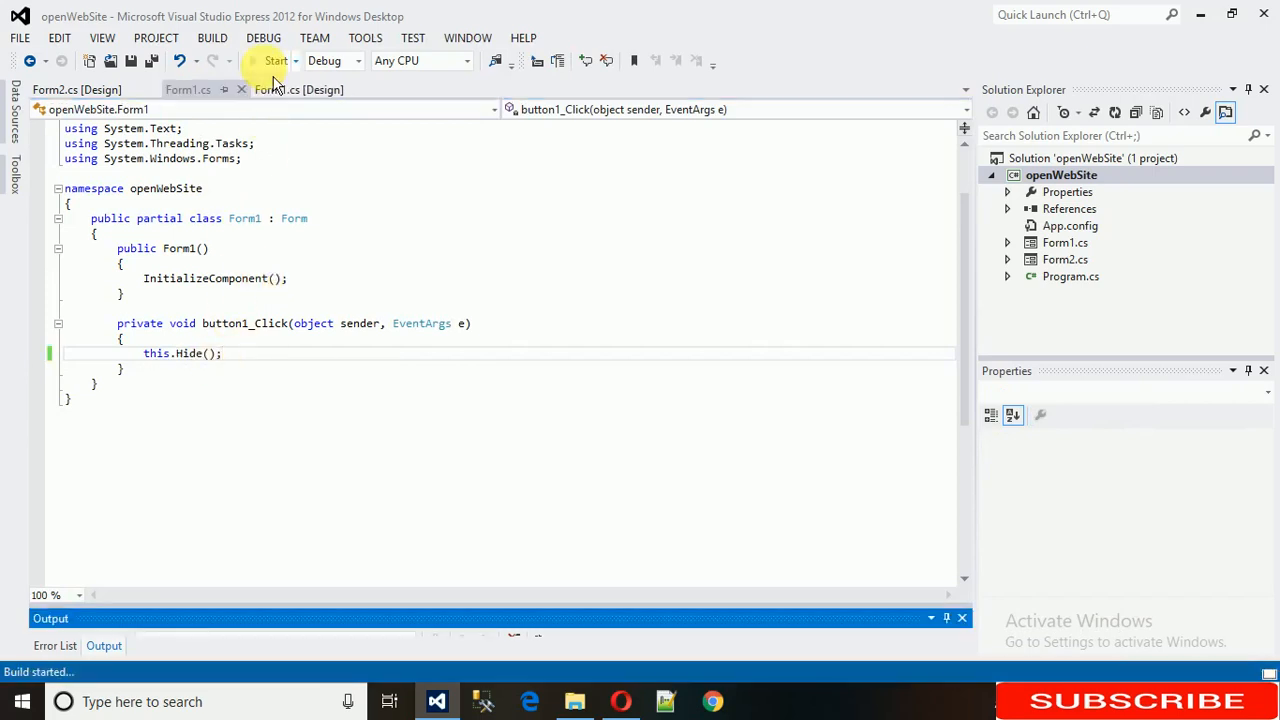
Step: Press Next in the running form so Form1 disappears, then return to Form1's designer
left_click(276, 60)
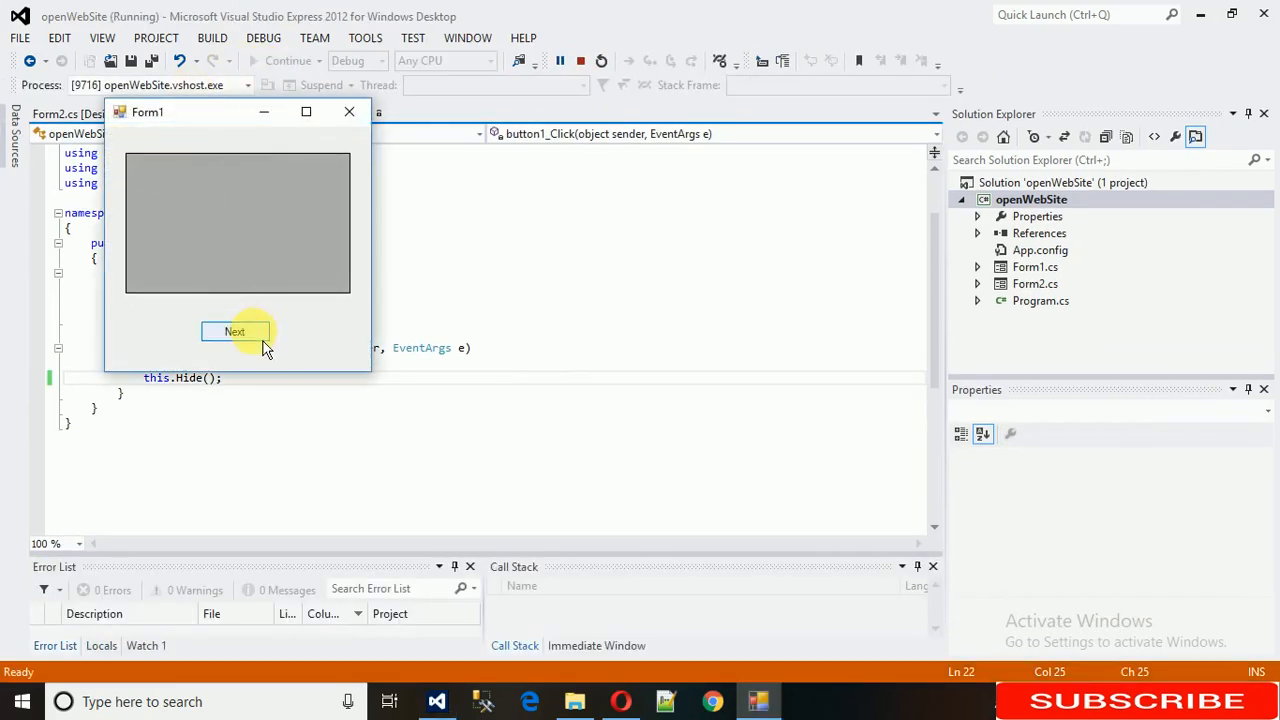
left_click(236, 332)
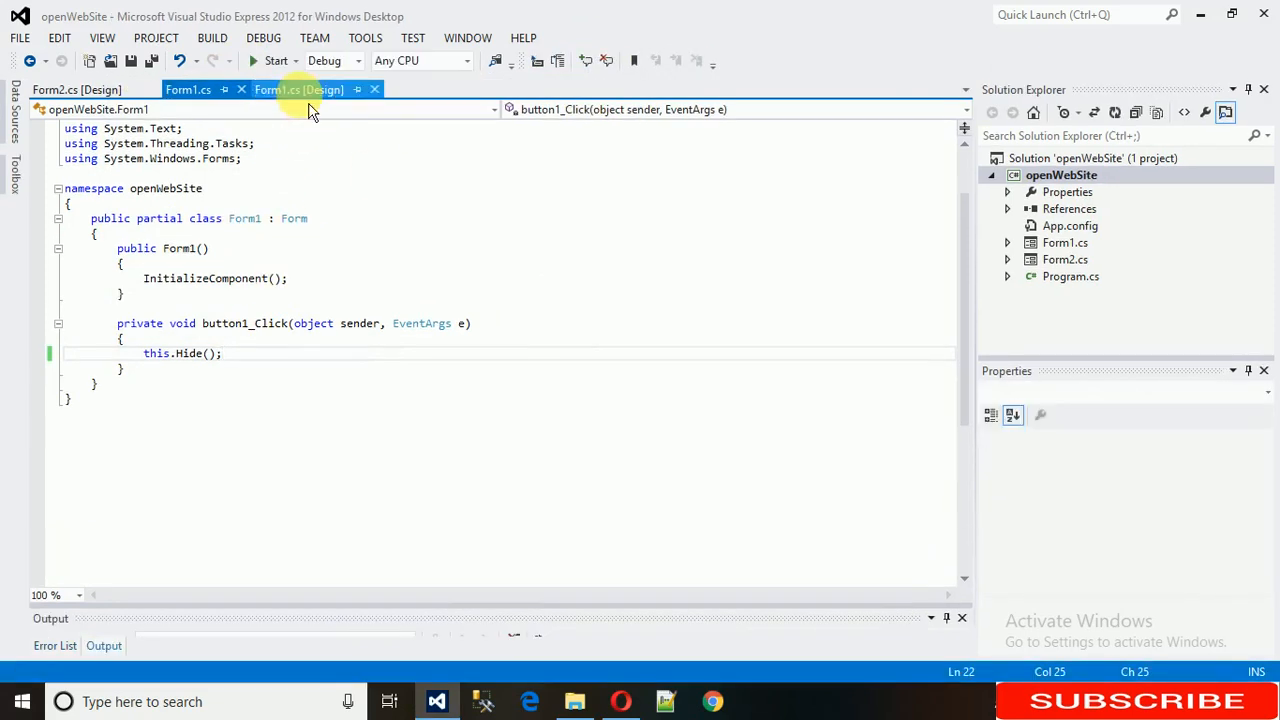
left_click(300, 88)
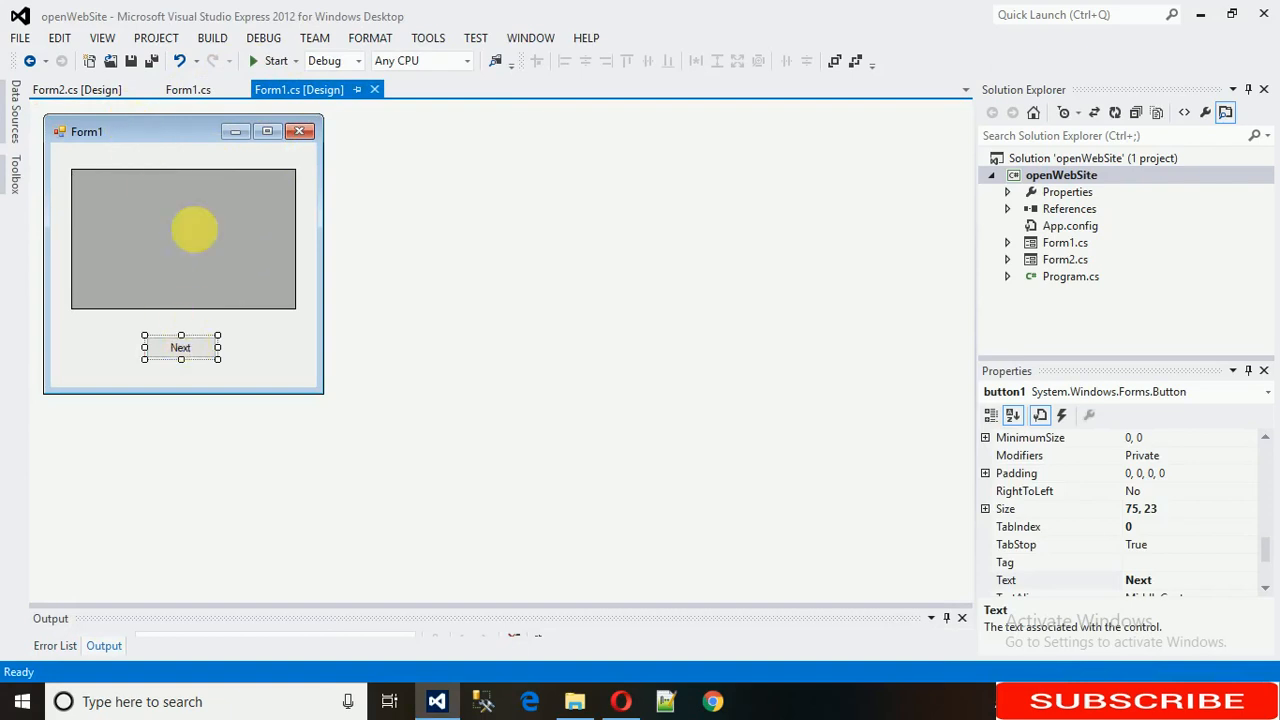
left_click(80, 90)
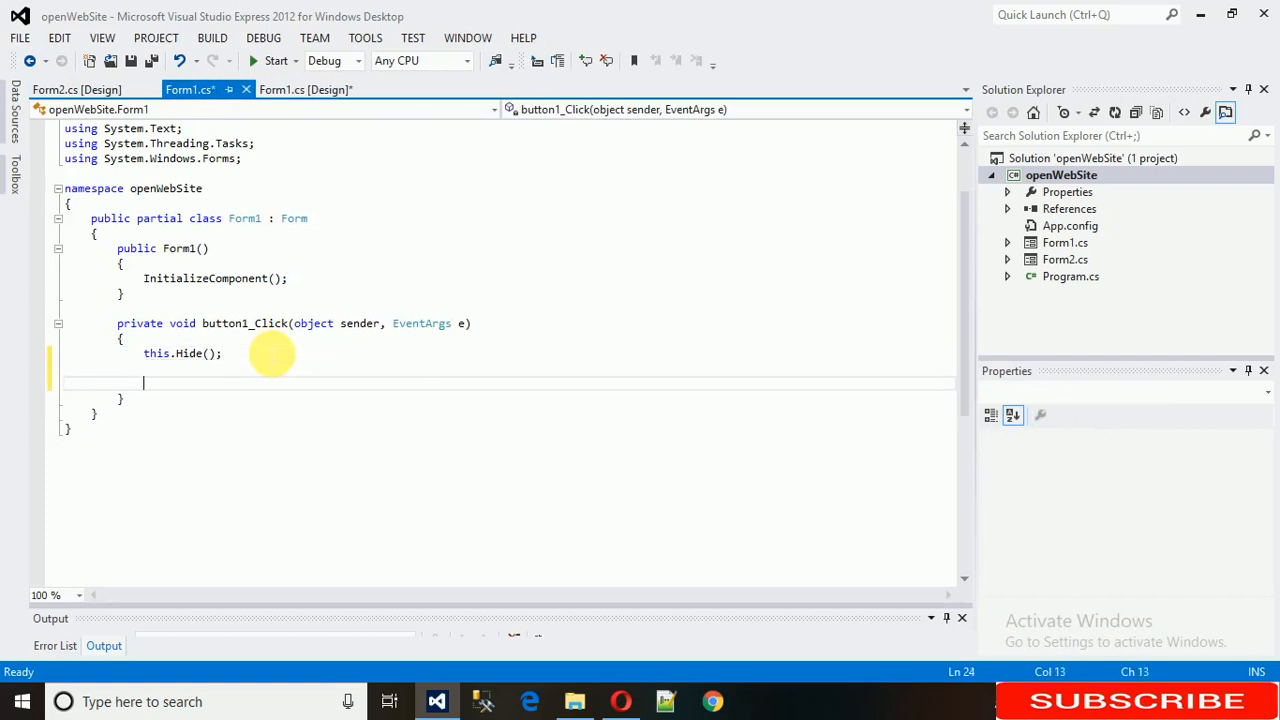
Step: Add Form2 fm = new Form2(); and fm.Show(); after this.Hide(); and start a test run
type("f")
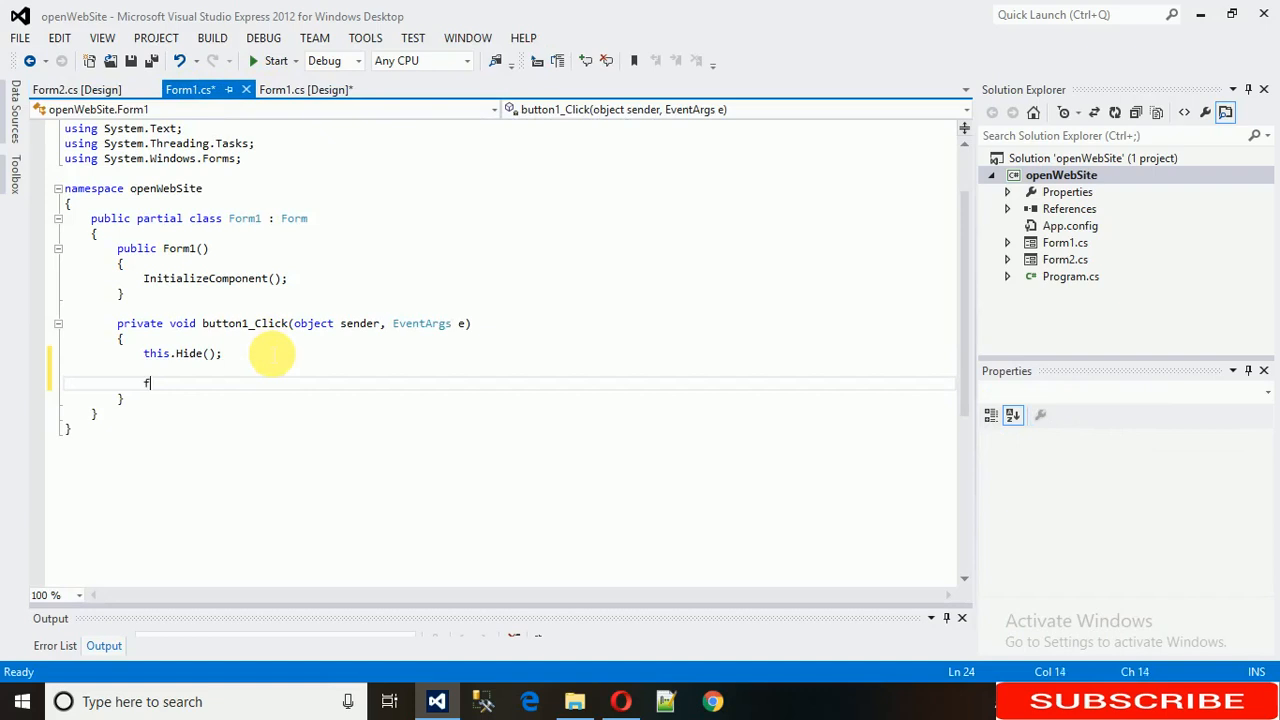
type("orm2")
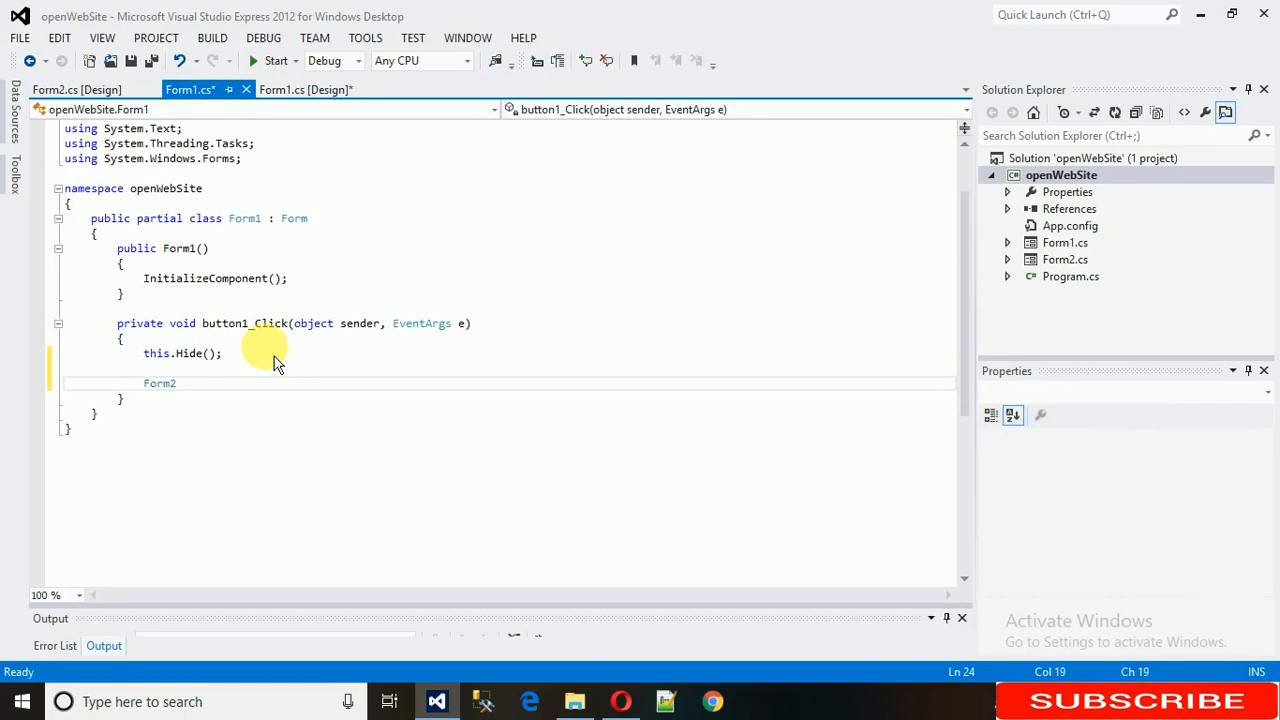
type("fm =")
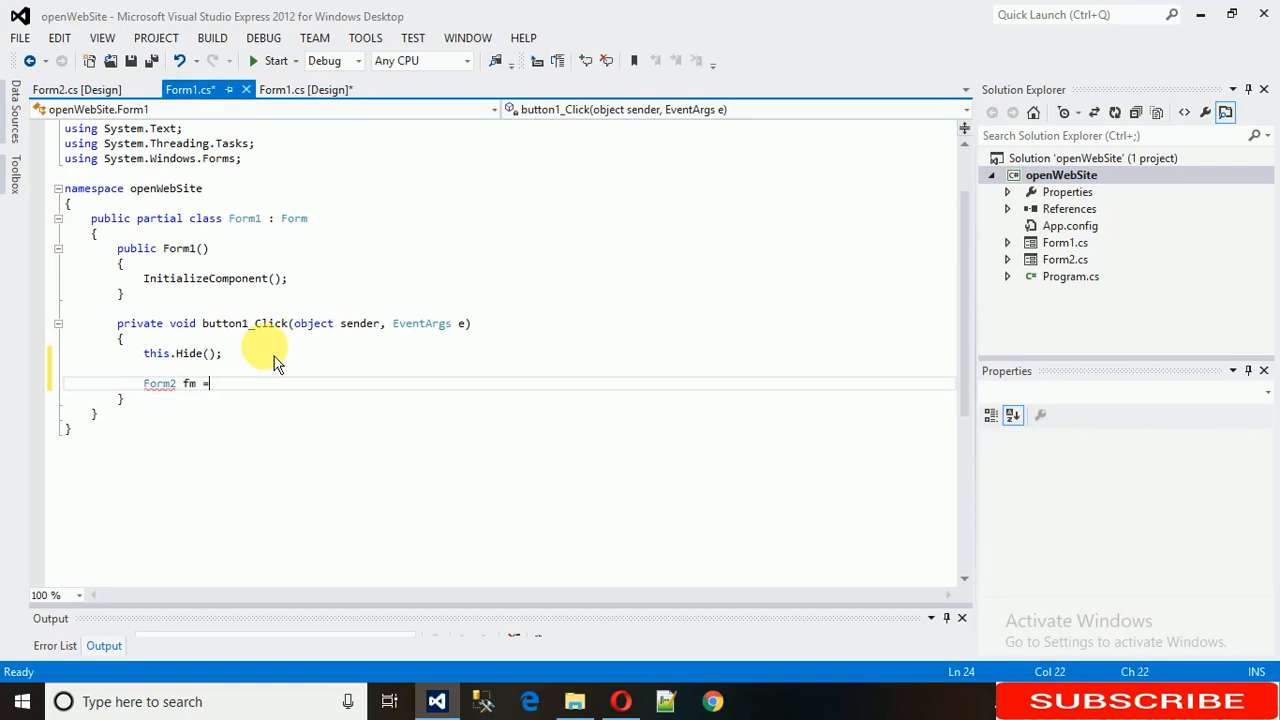
type("new form2(")
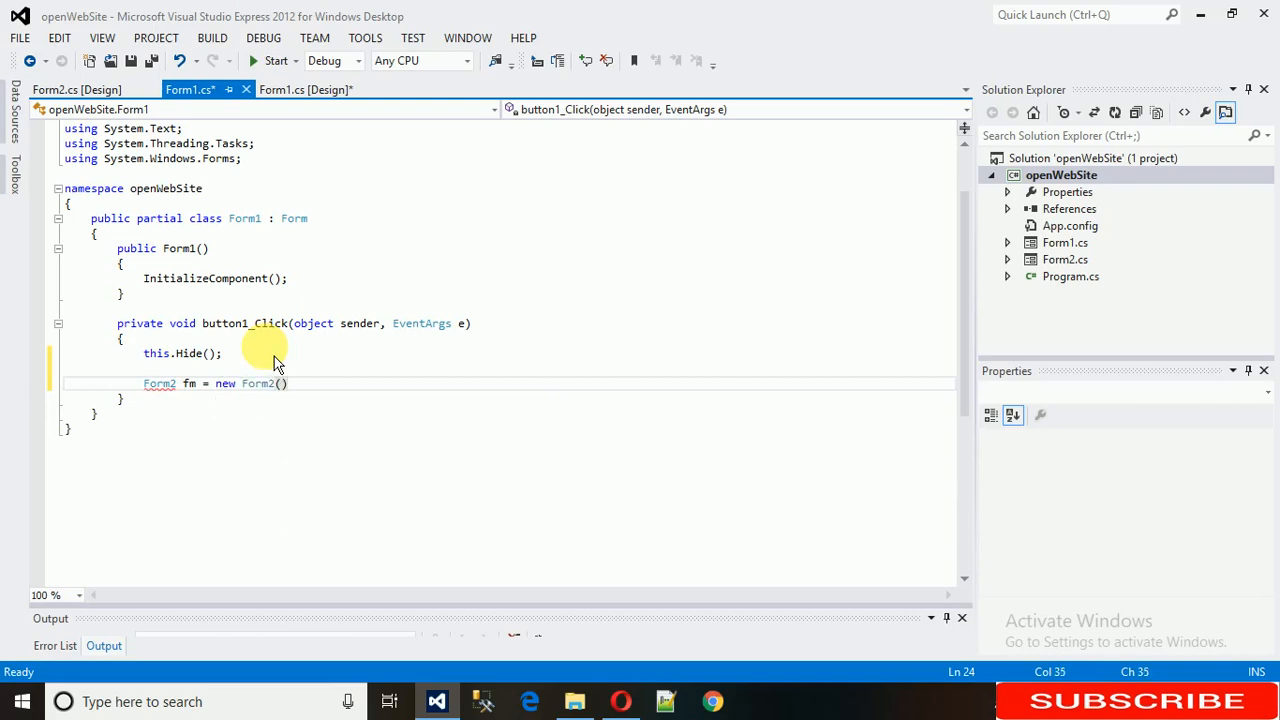
type(";")
key("Enter")
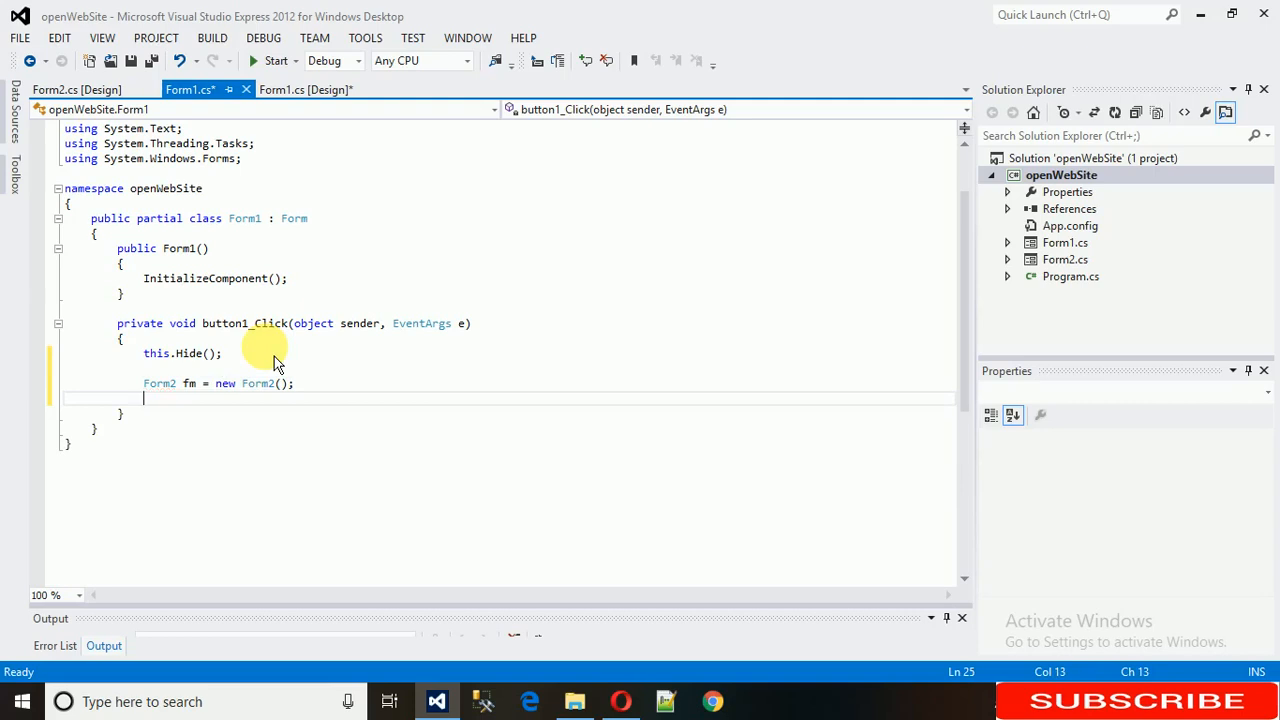
type("fm")
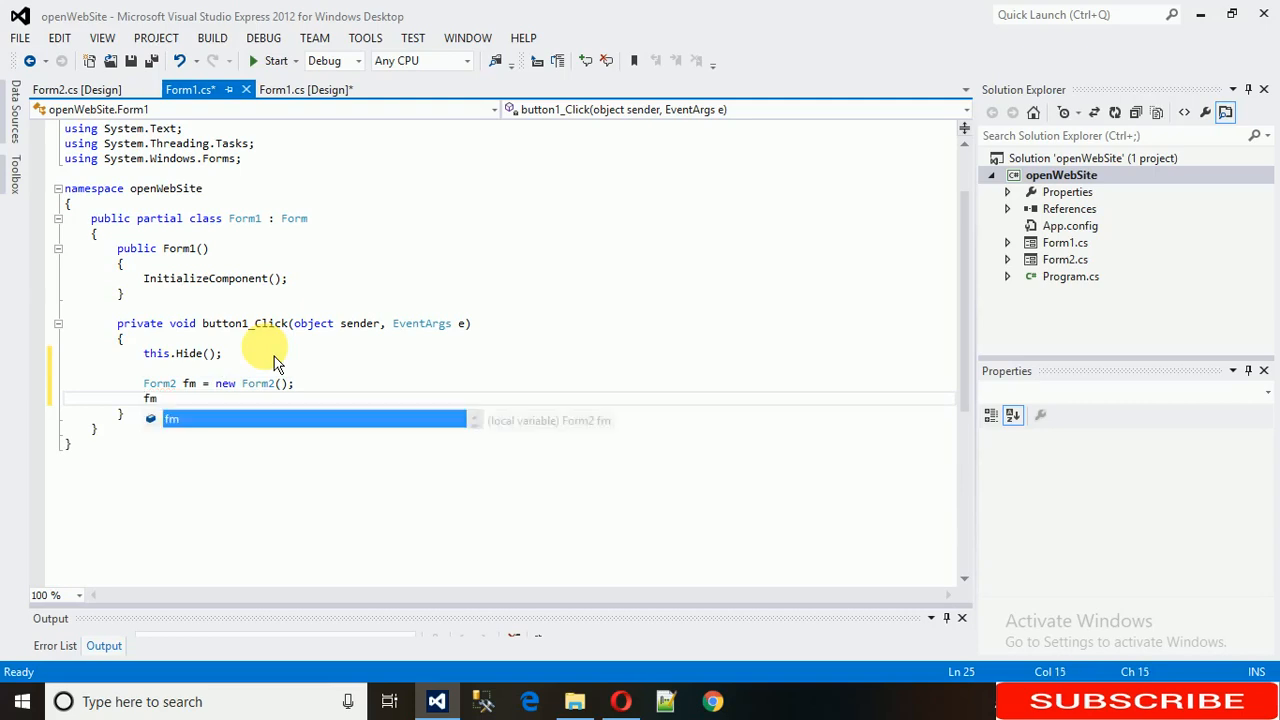
type(".")
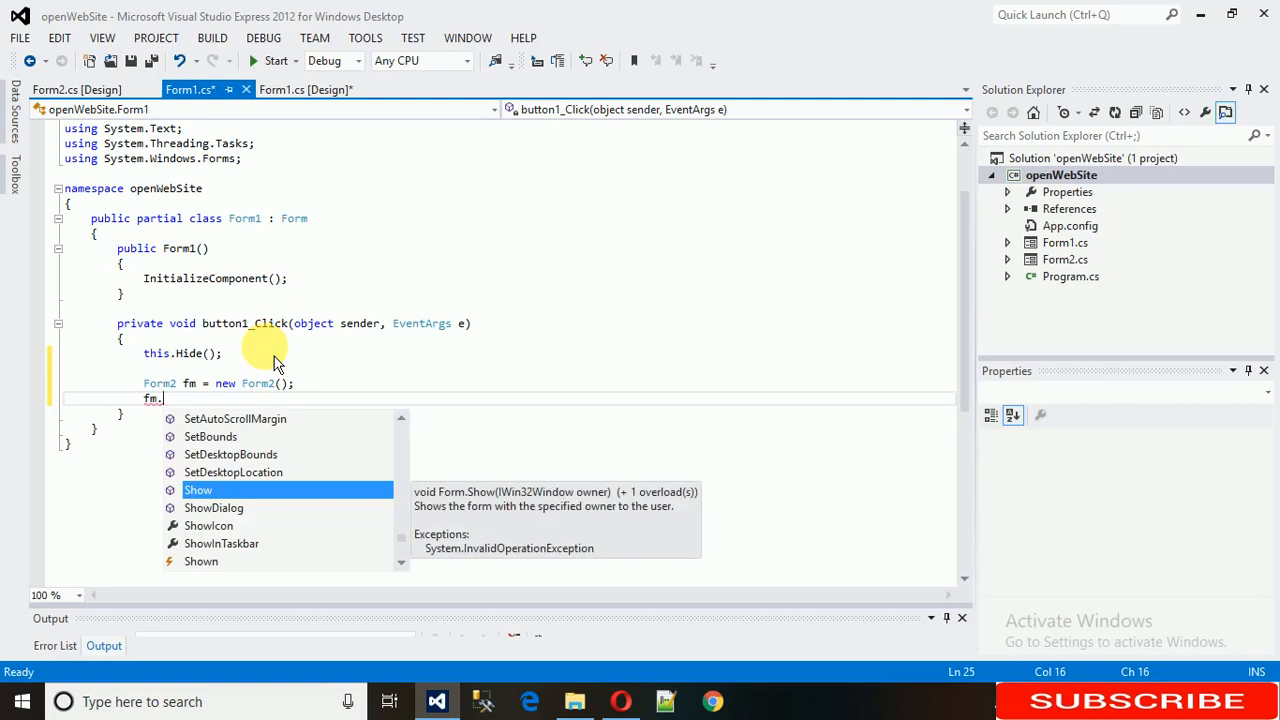
type("Show();")
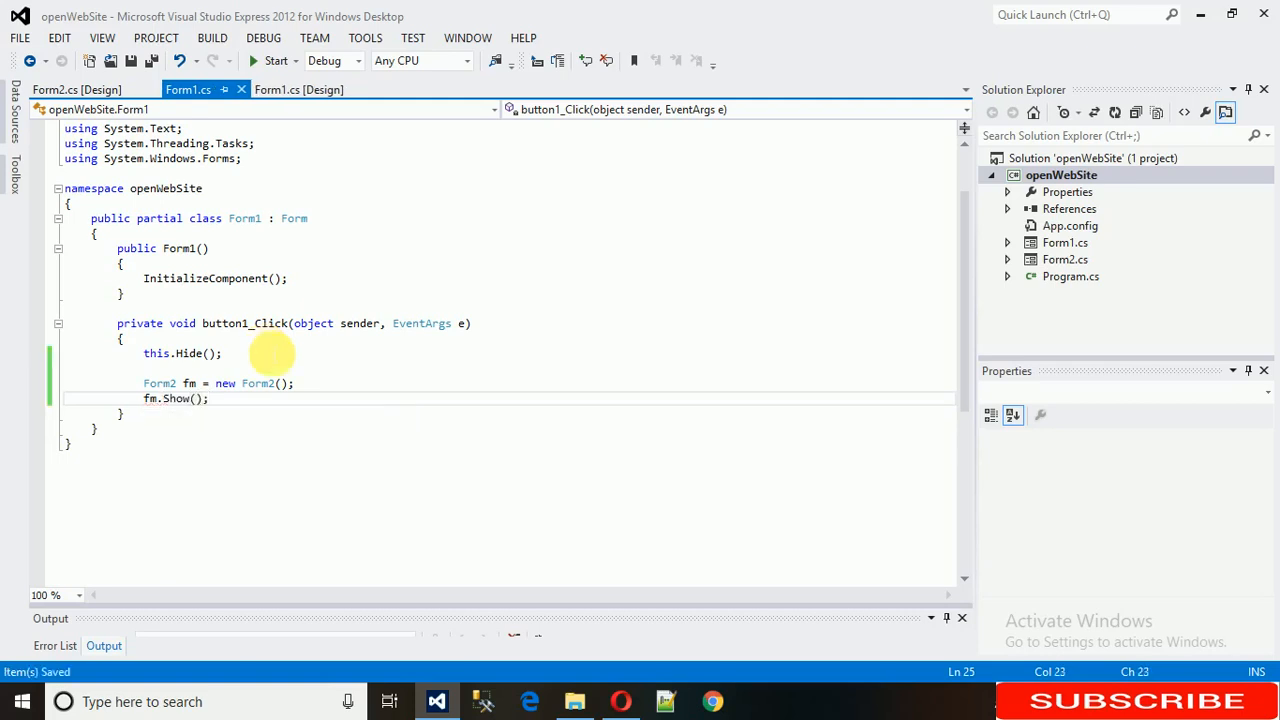
left_click(274, 60)
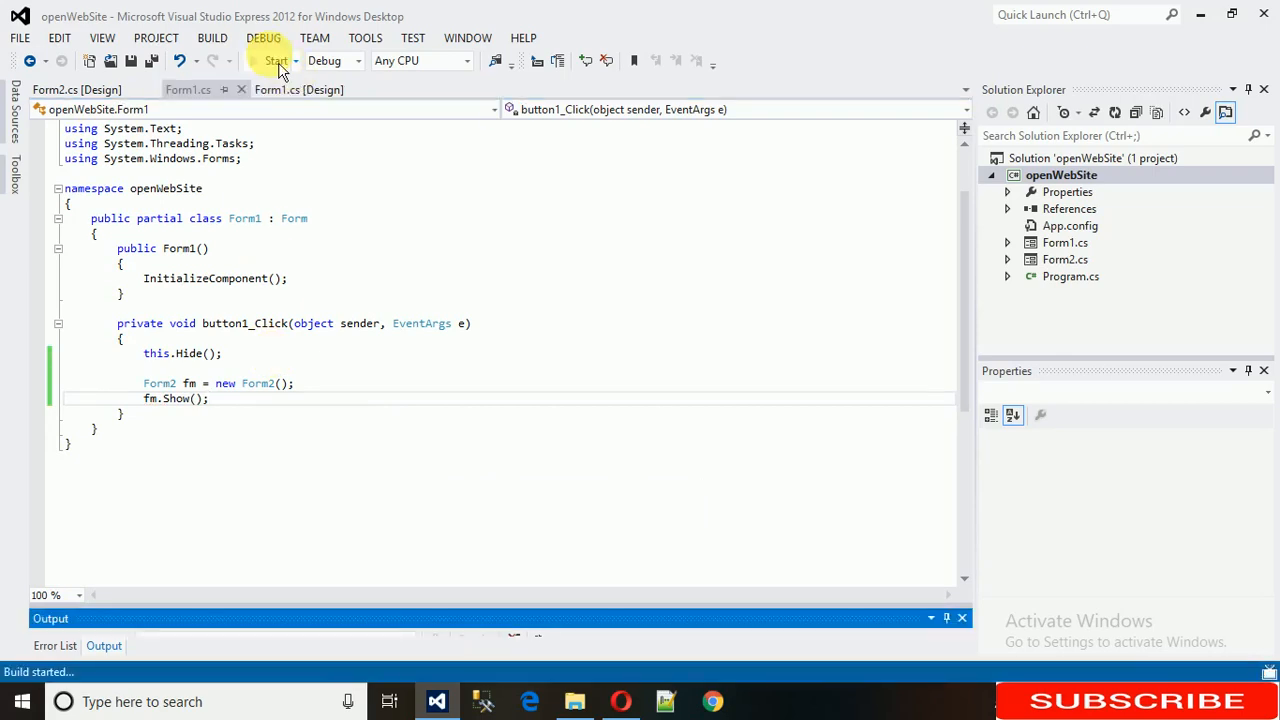
Step: Press Next in the running app so Form1 hides and Form2 with label1 and listbox appears
left_click(274, 60)
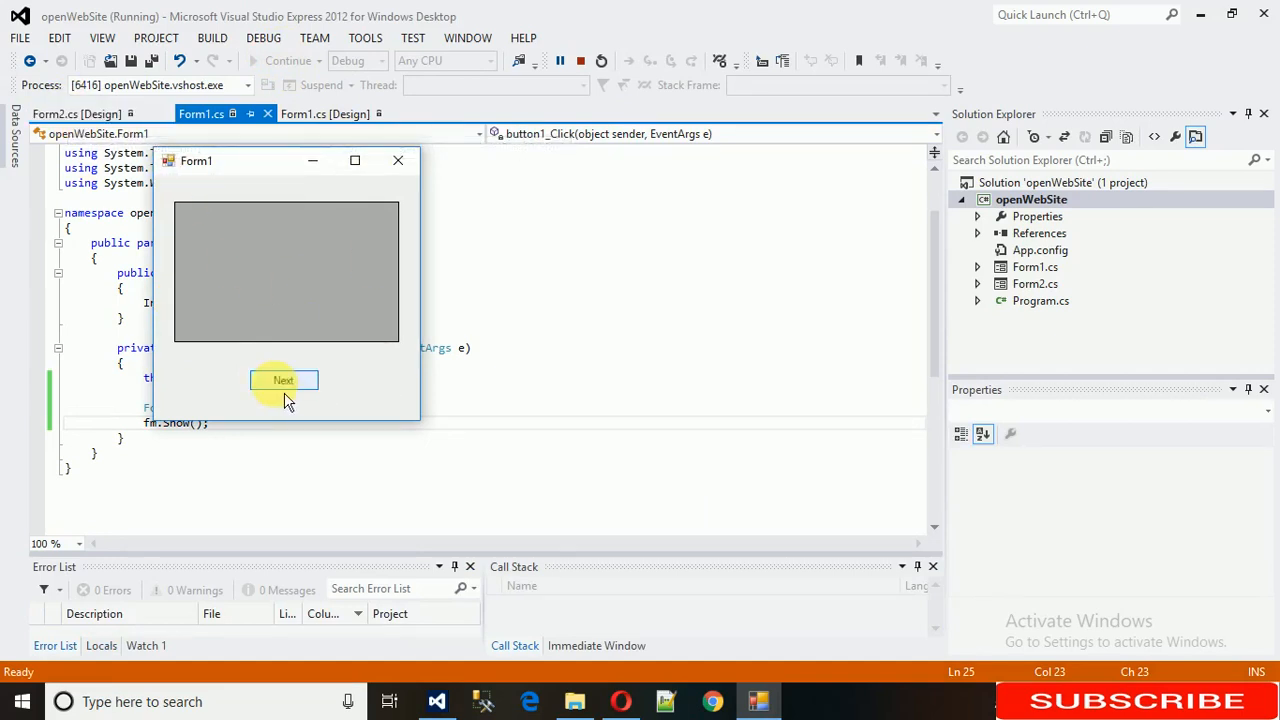
left_click(284, 380)
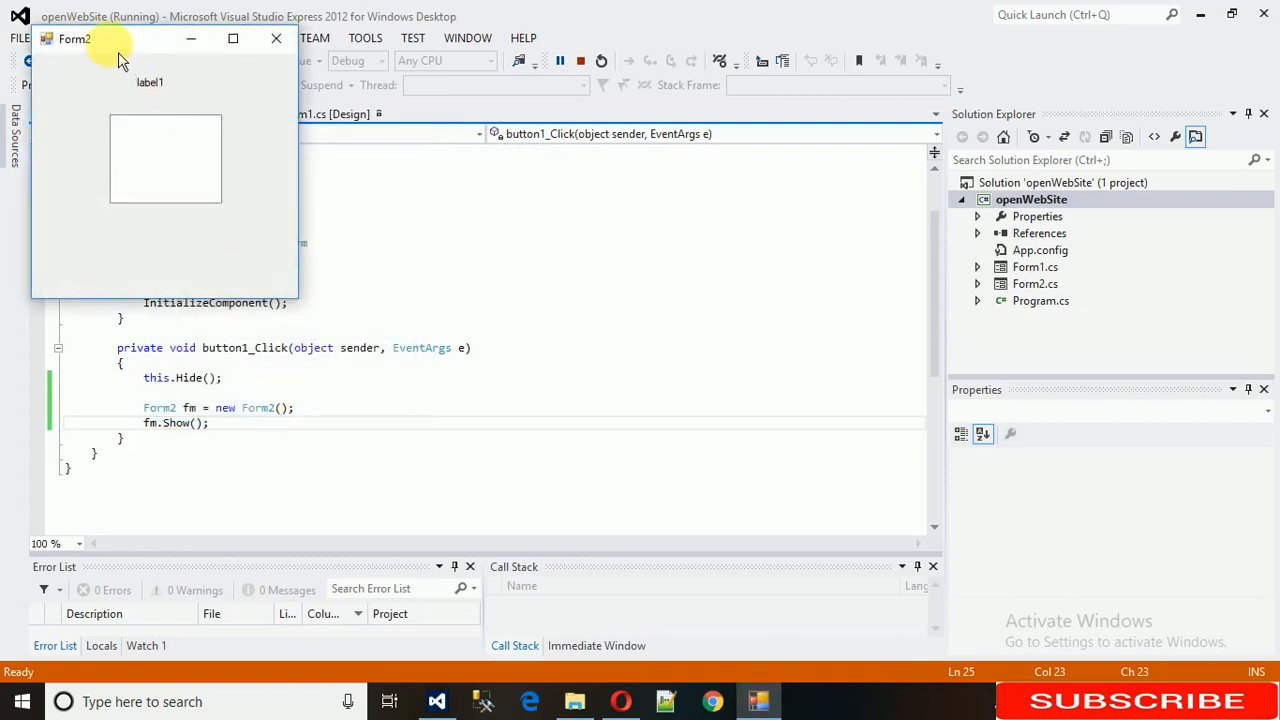